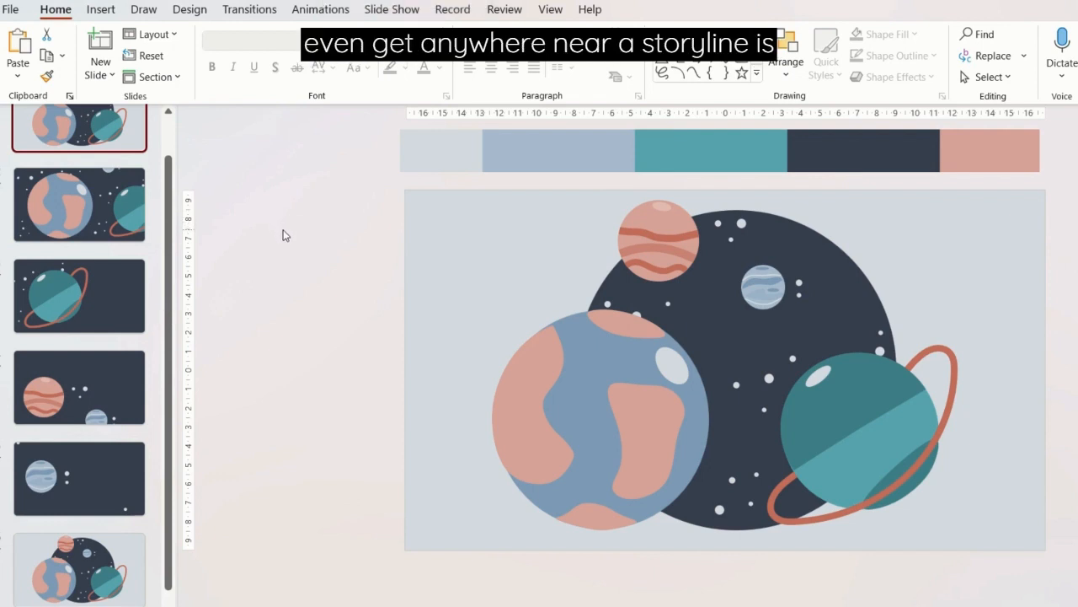
pyautogui.moveTo(135, 257)
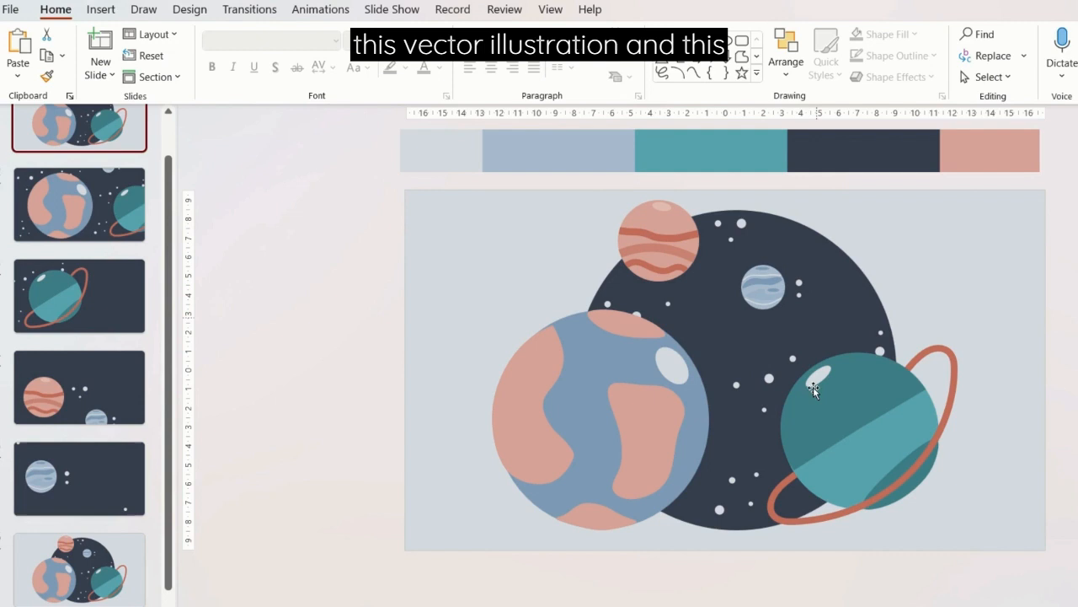
pyautogui.moveTo(634, 238)
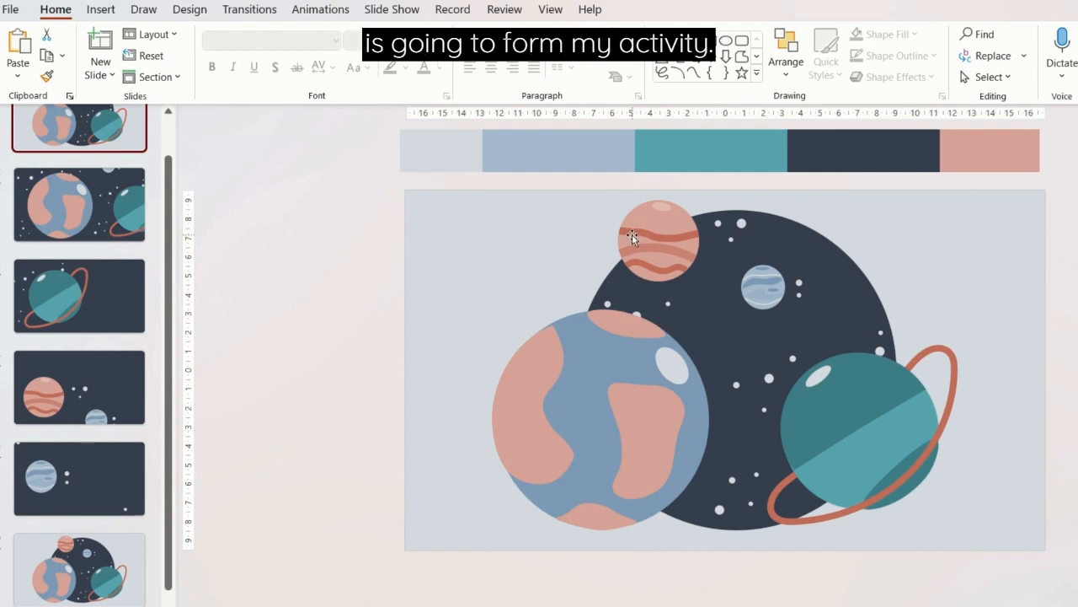
pyautogui.moveTo(734, 263)
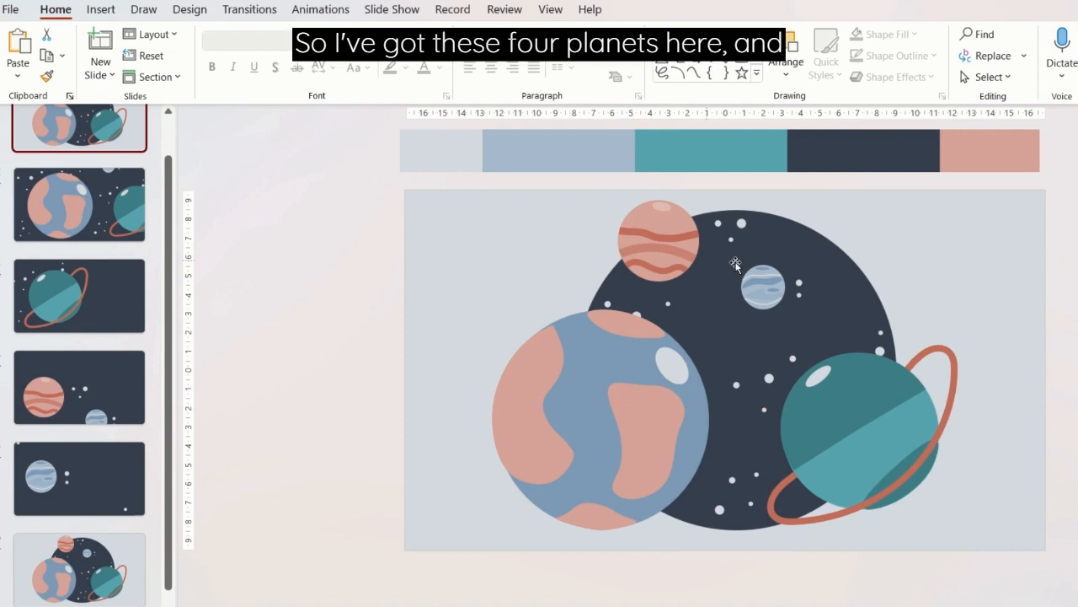
pyautogui.moveTo(634, 436)
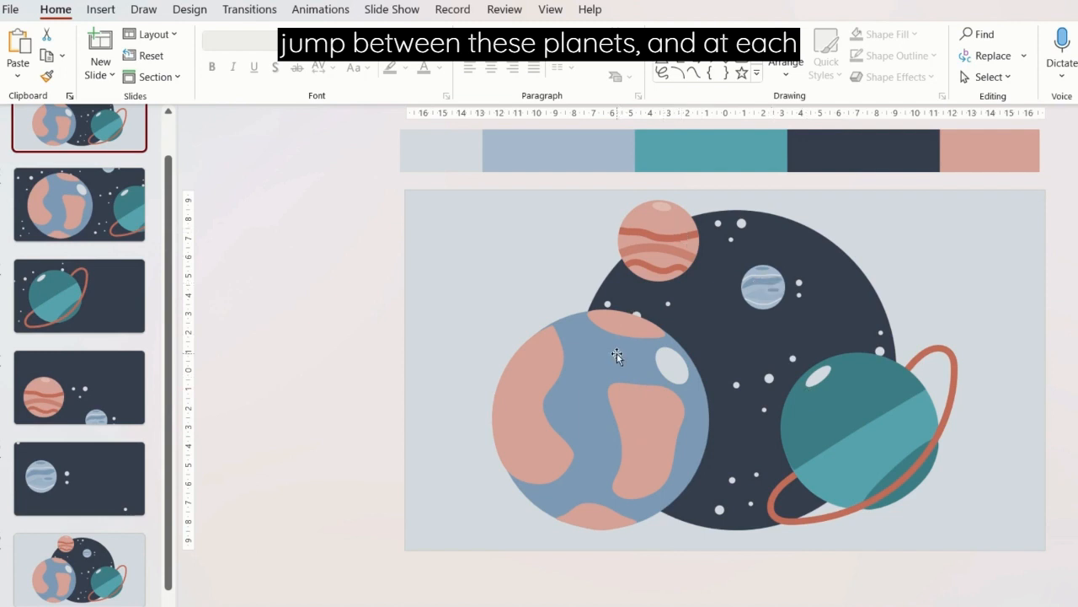
pyautogui.moveTo(807, 353)
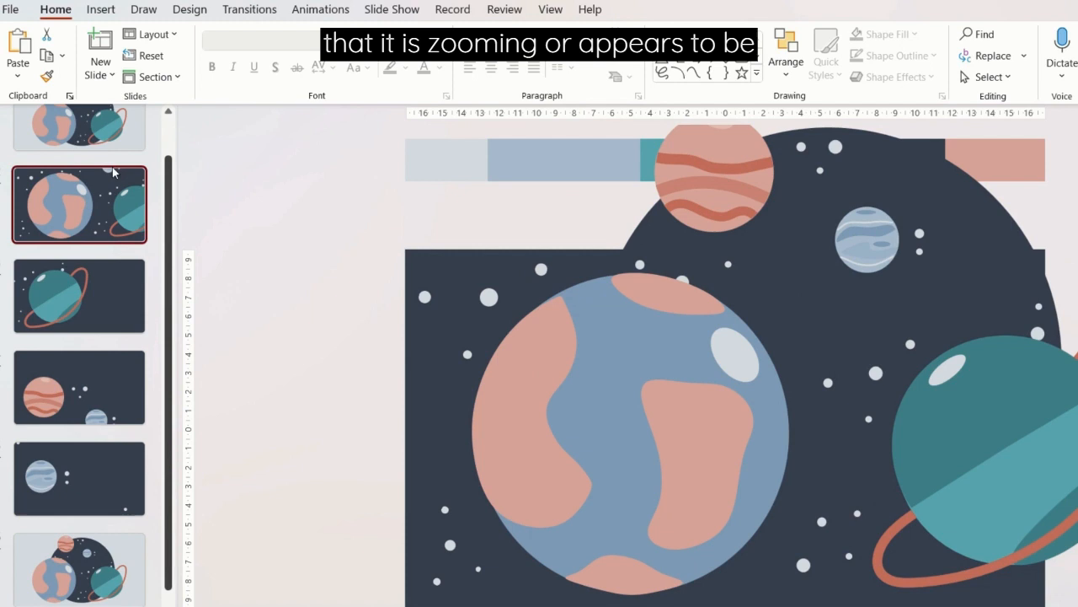
pyautogui.moveTo(493, 373)
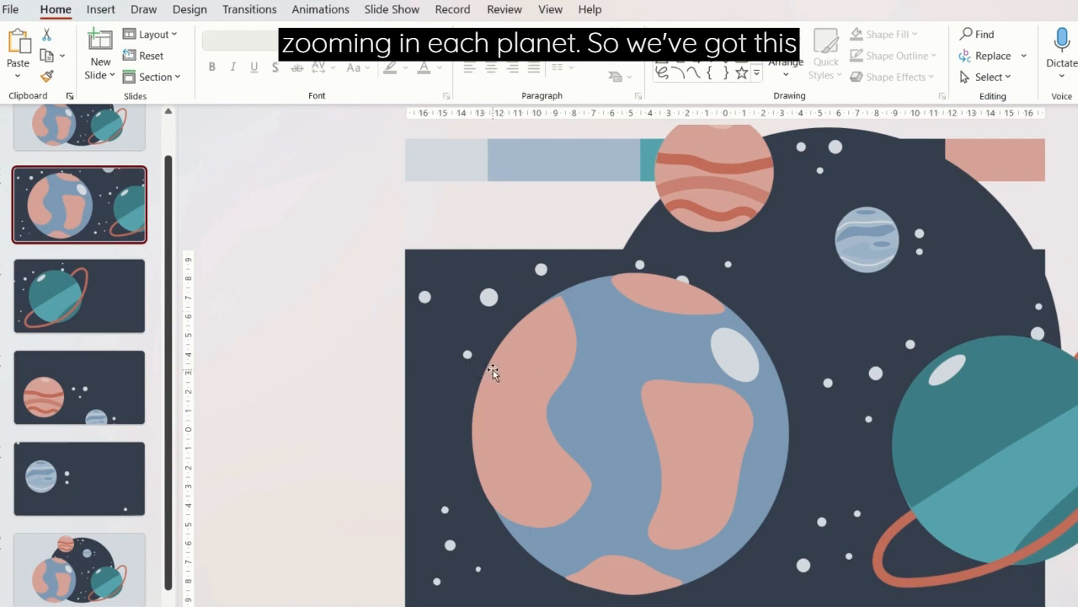
pyautogui.moveTo(70, 311)
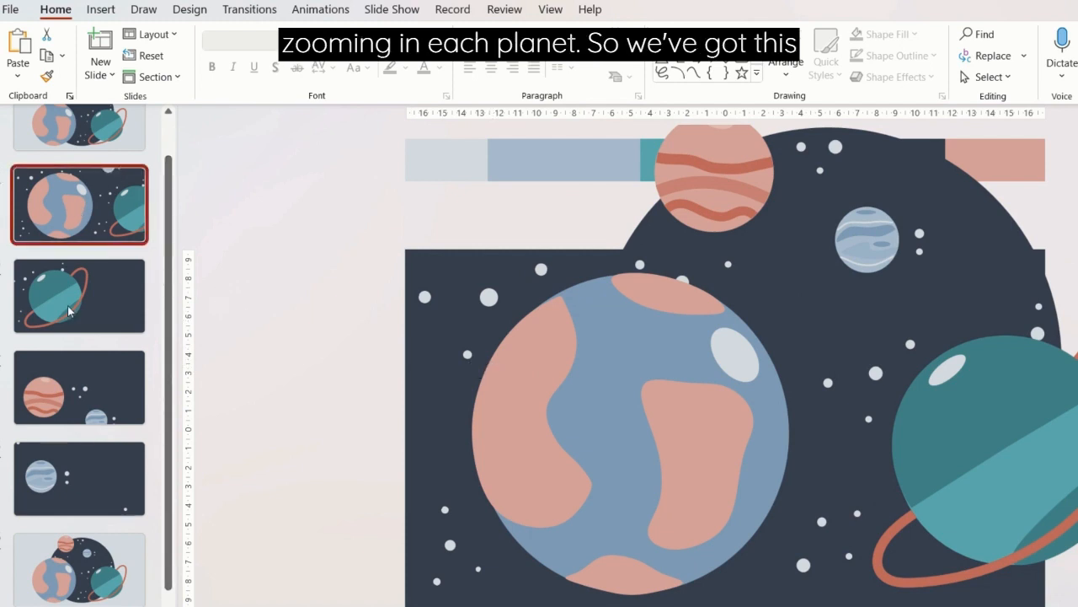
# View the ringed-planet close-up, the next zoomed planet, and the final overview slide
pyautogui.click(79, 295)
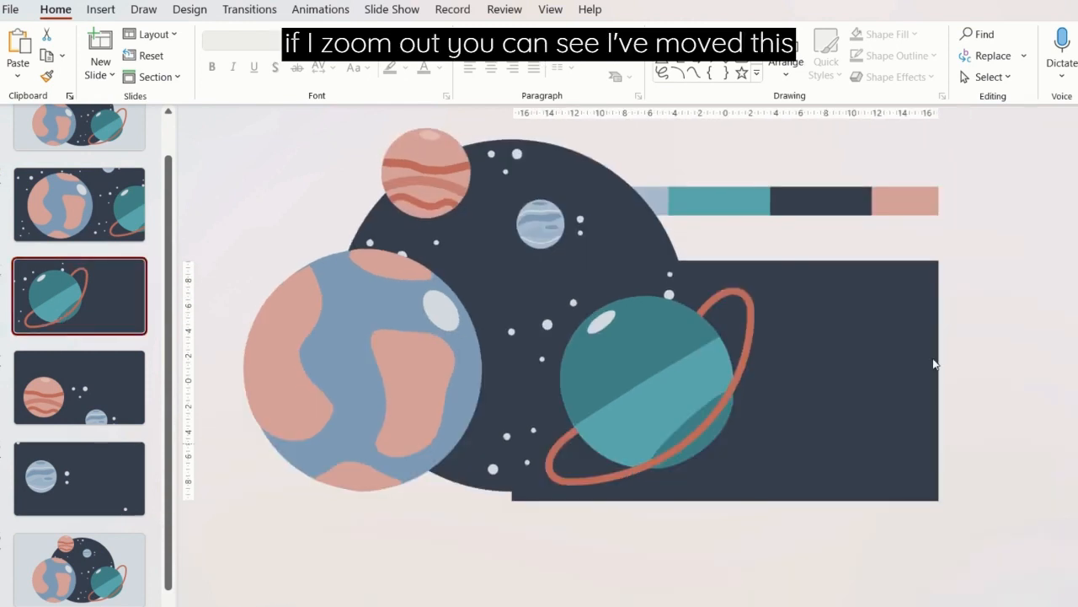
pyautogui.moveTo(108, 354)
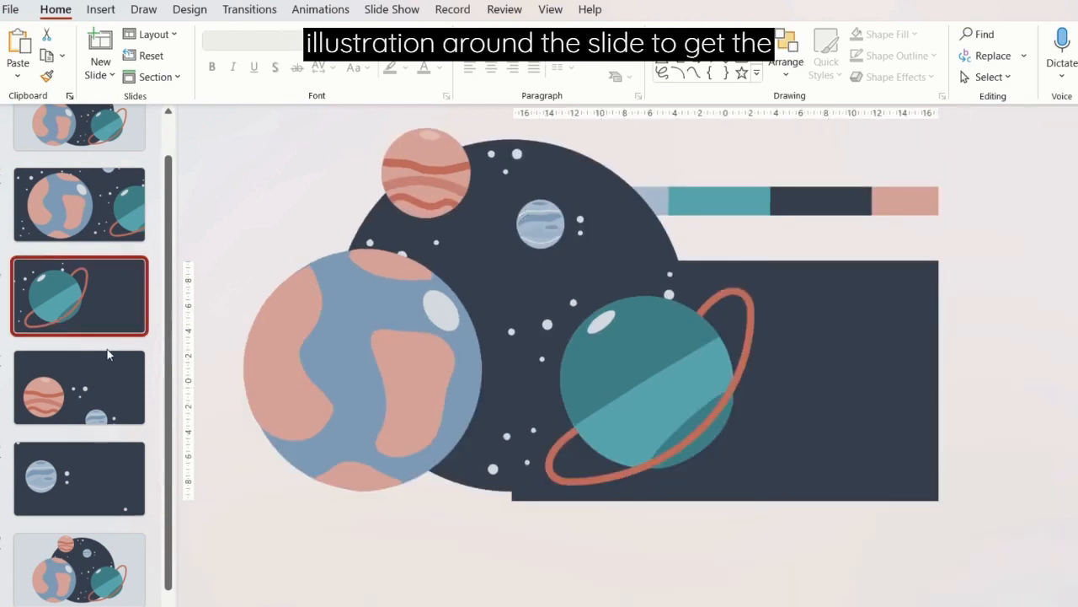
pyautogui.click(80, 387)
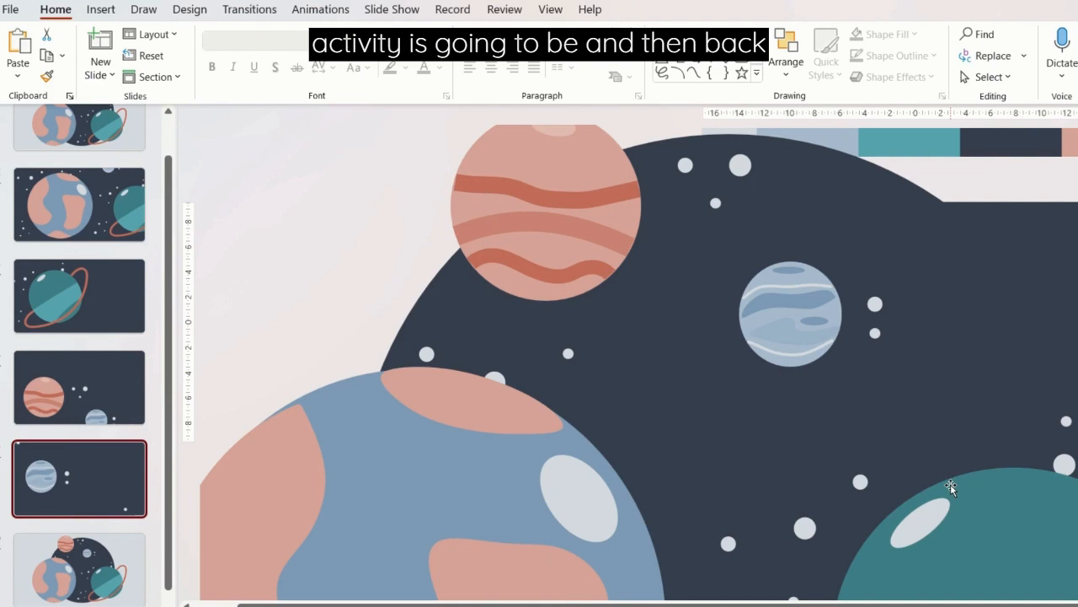
pyautogui.click(79, 564)
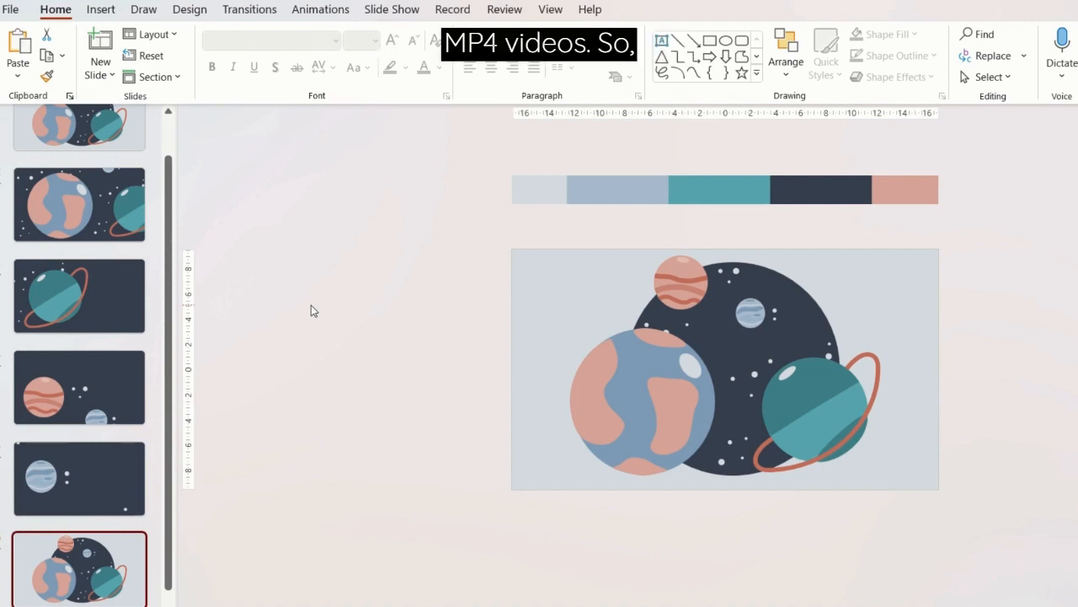
# Select the opening pair of slides together
pyautogui.scroll(3)
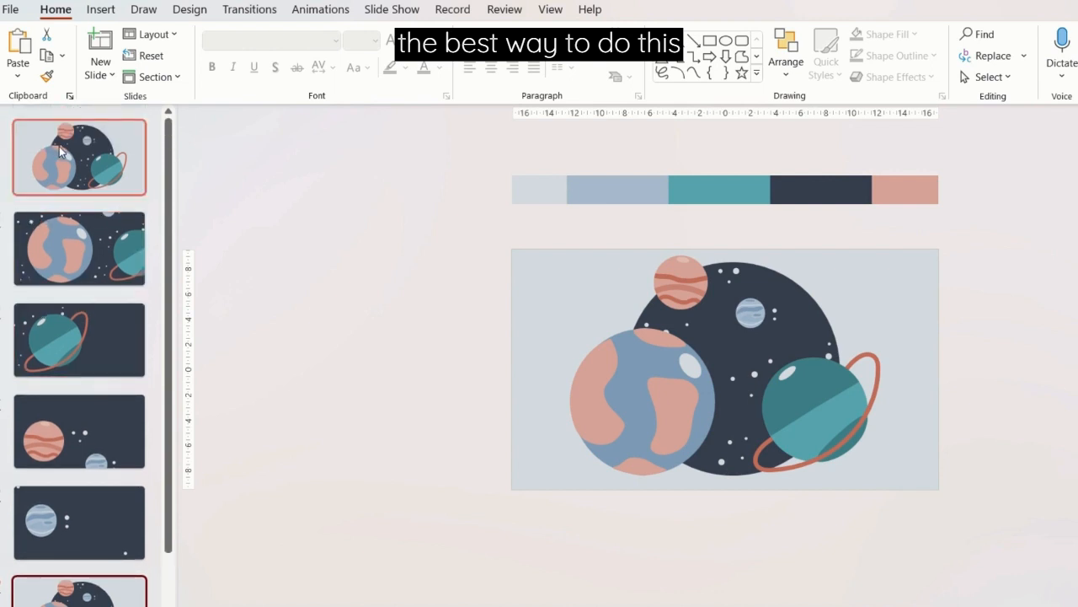
pyautogui.click(79, 247)
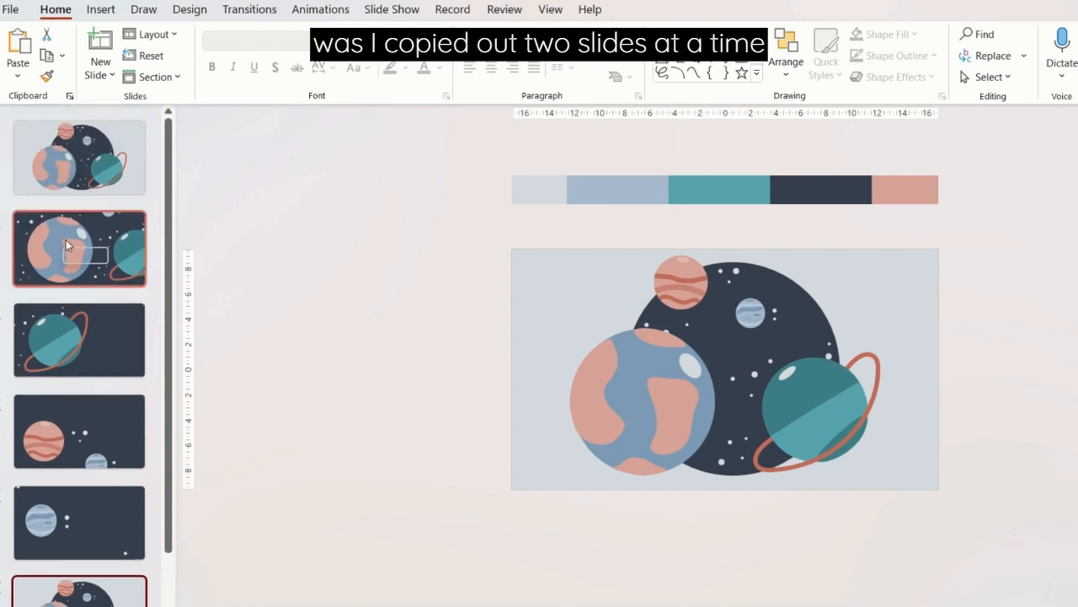
pyautogui.click(79, 156)
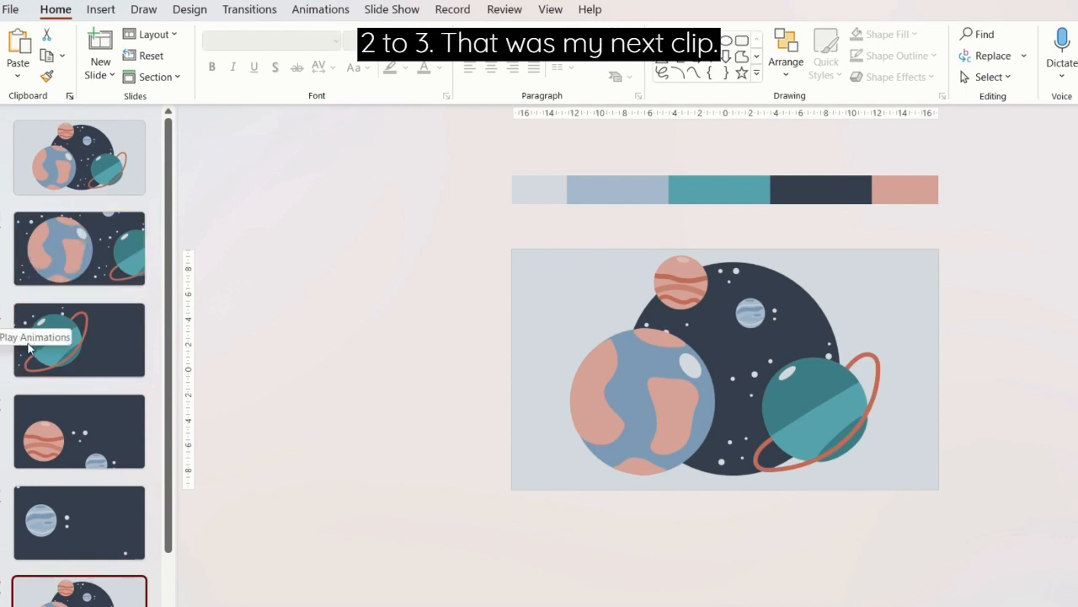
# Select the final pair: the full illustration slide and slide five
pyautogui.click(79, 522)
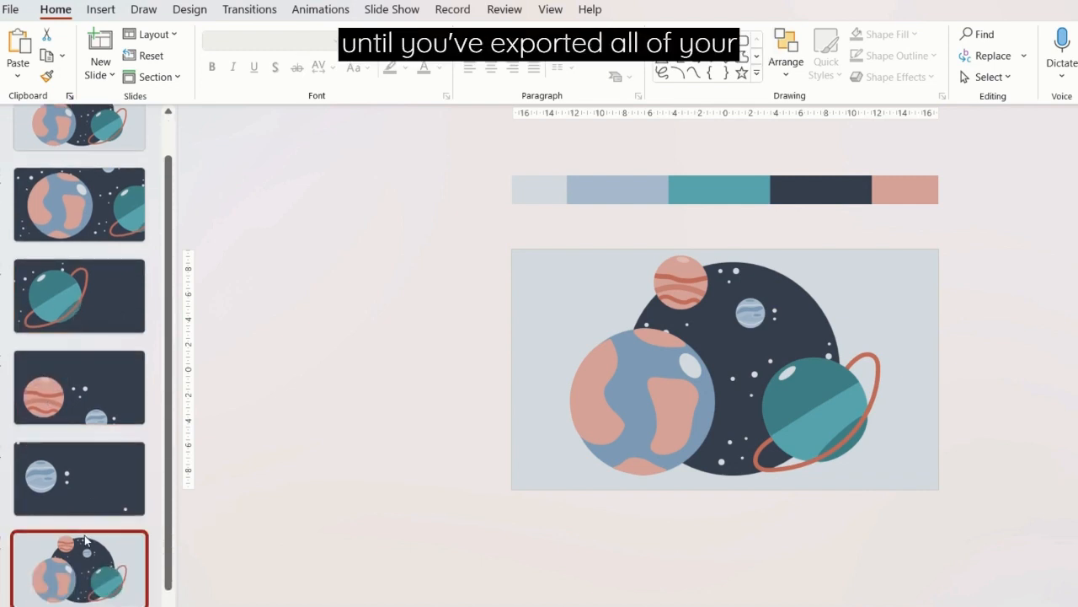
pyautogui.click(79, 478)
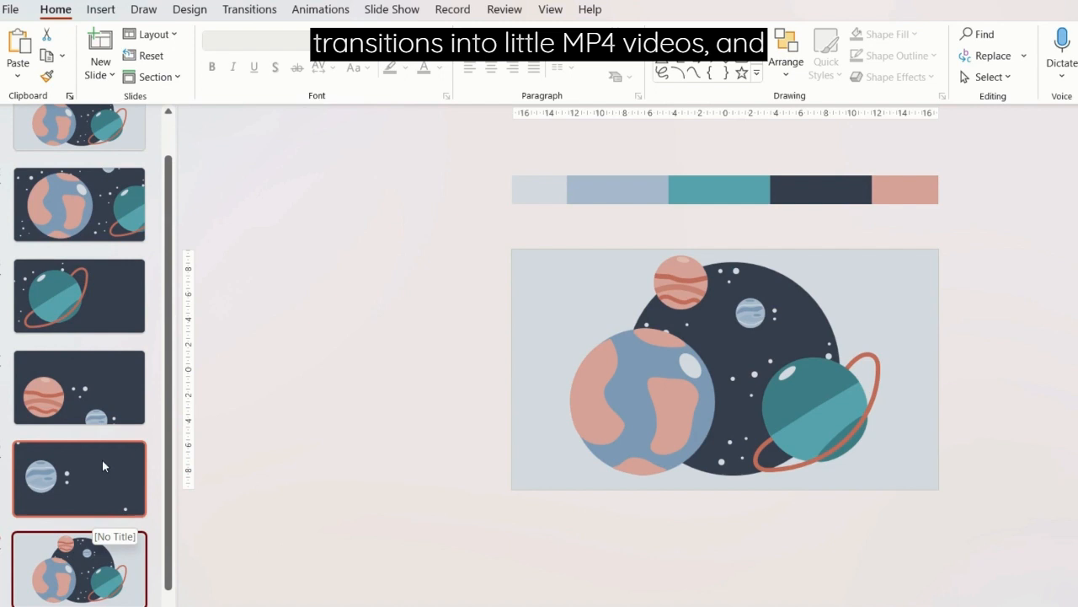
pyautogui.moveTo(118, 478)
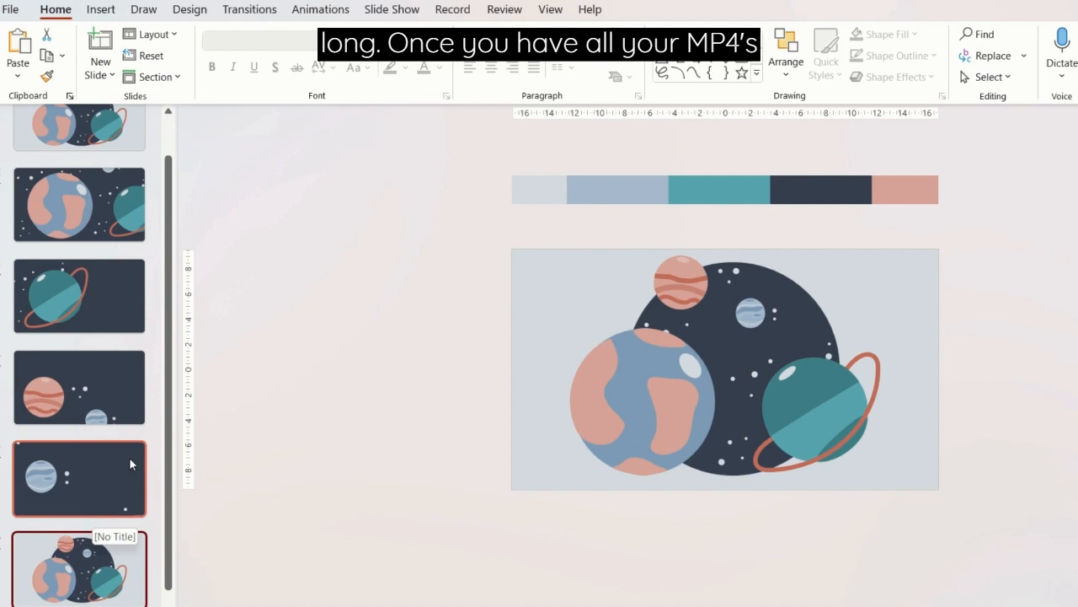
pyautogui.click(79, 565)
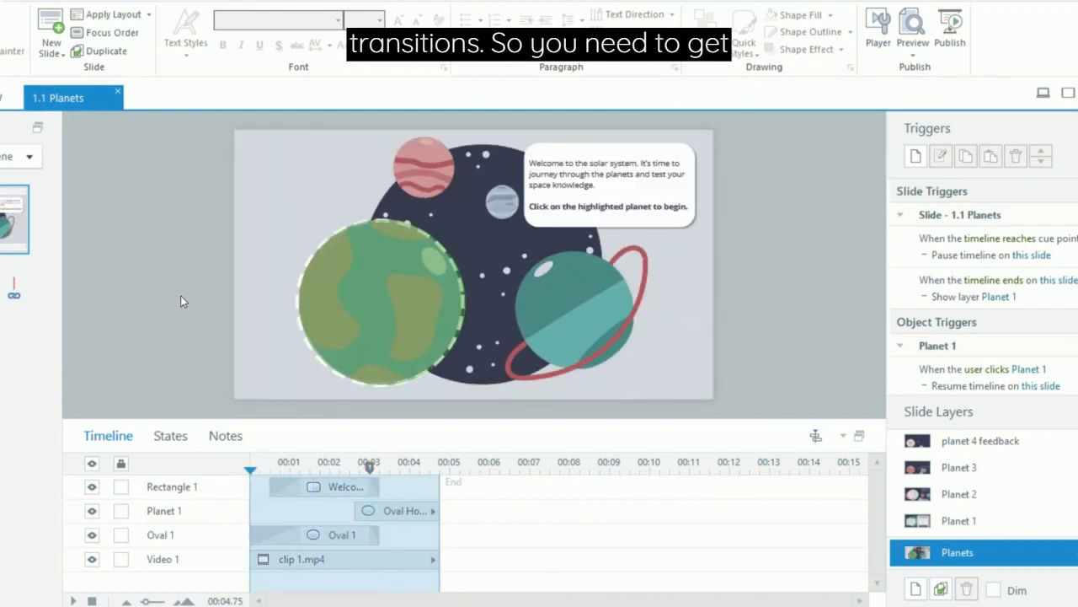
pyautogui.moveTo(186, 307)
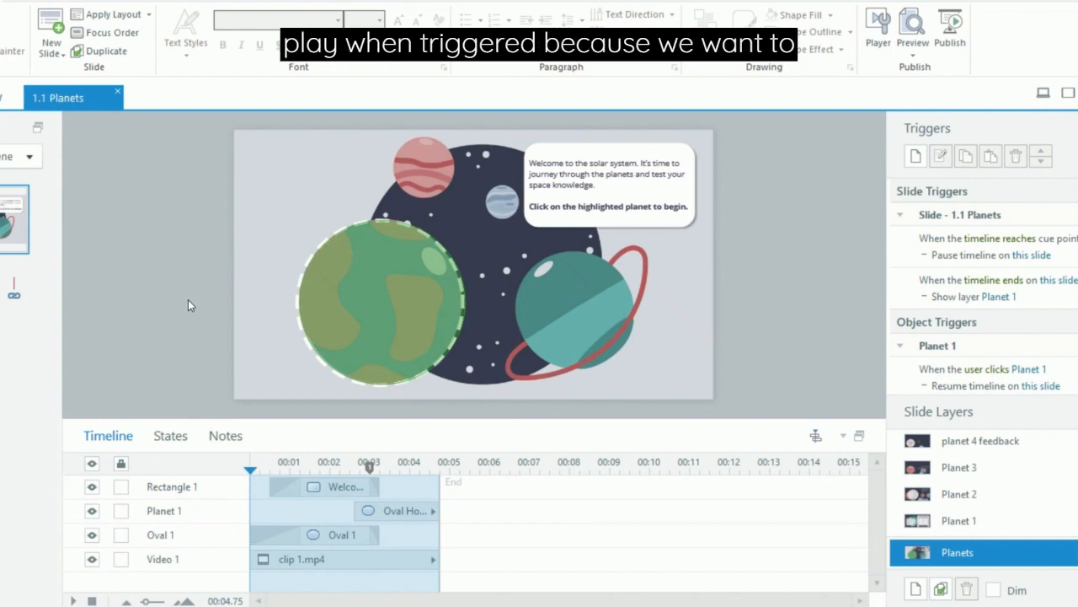
pyautogui.moveTo(155, 308)
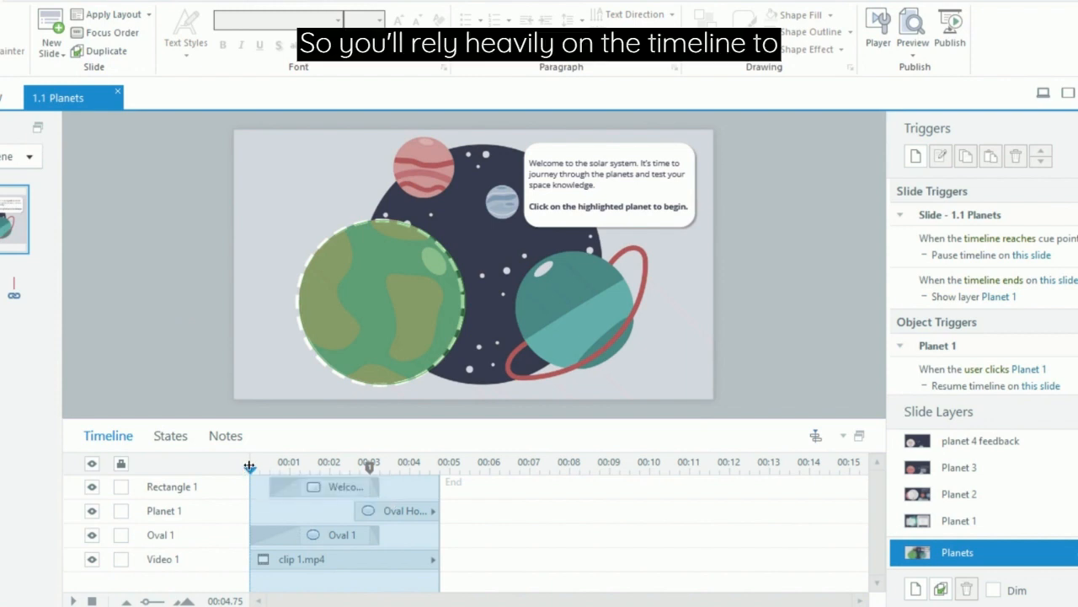
pyautogui.click(337, 487)
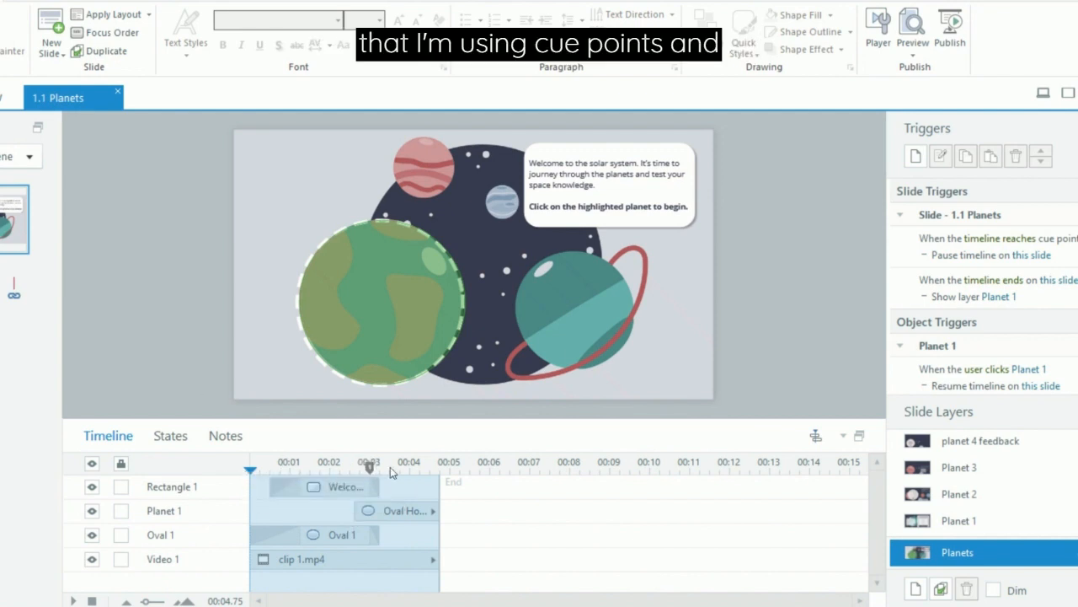
pyautogui.click(164, 511)
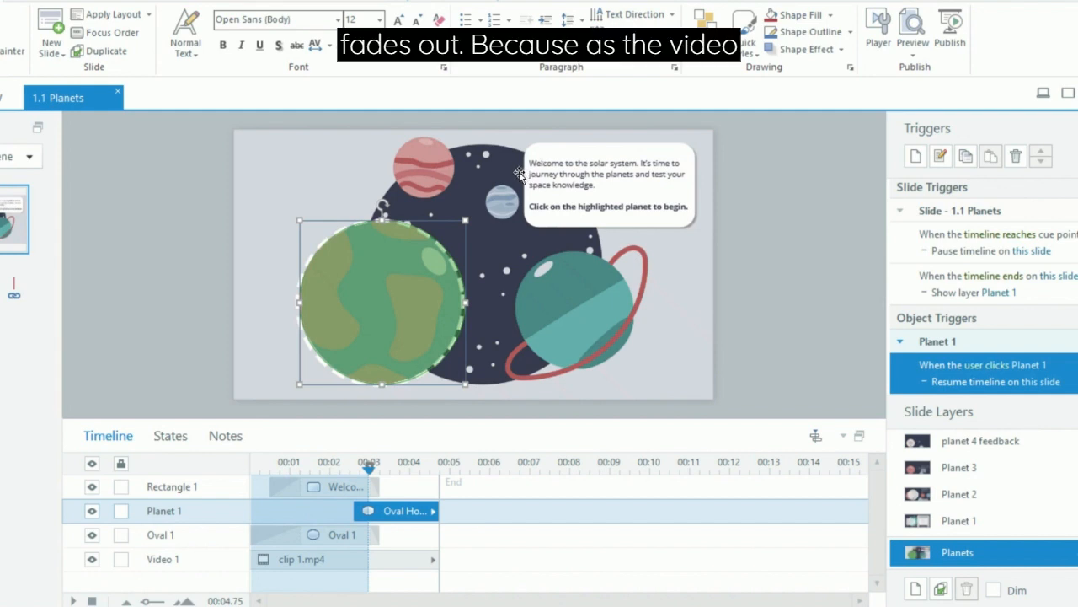
pyautogui.moveTo(506, 183)
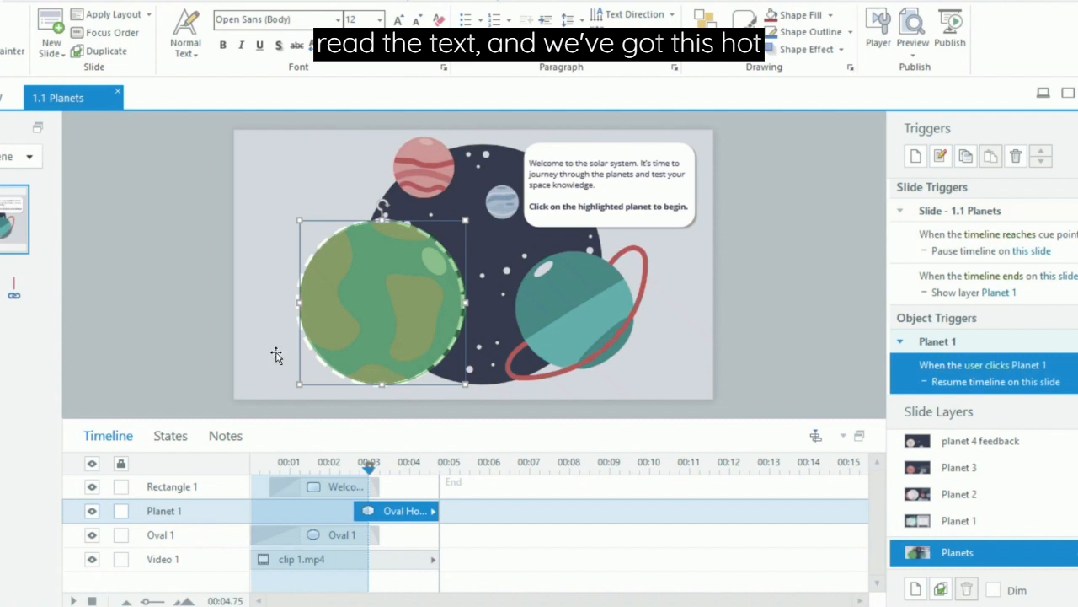
pyautogui.moveTo(349, 327)
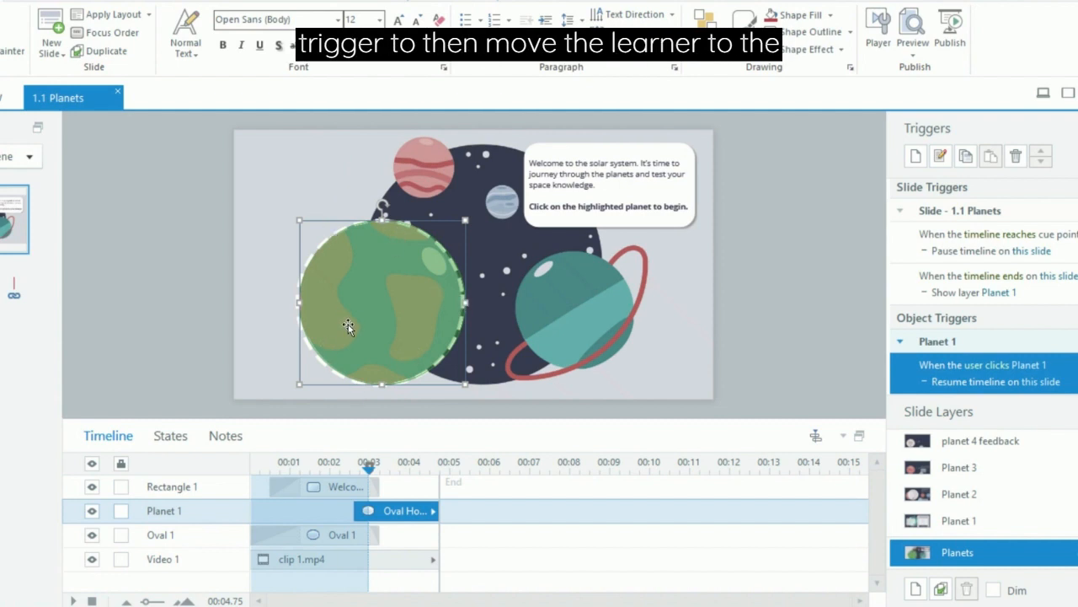
pyautogui.moveTo(341, 322)
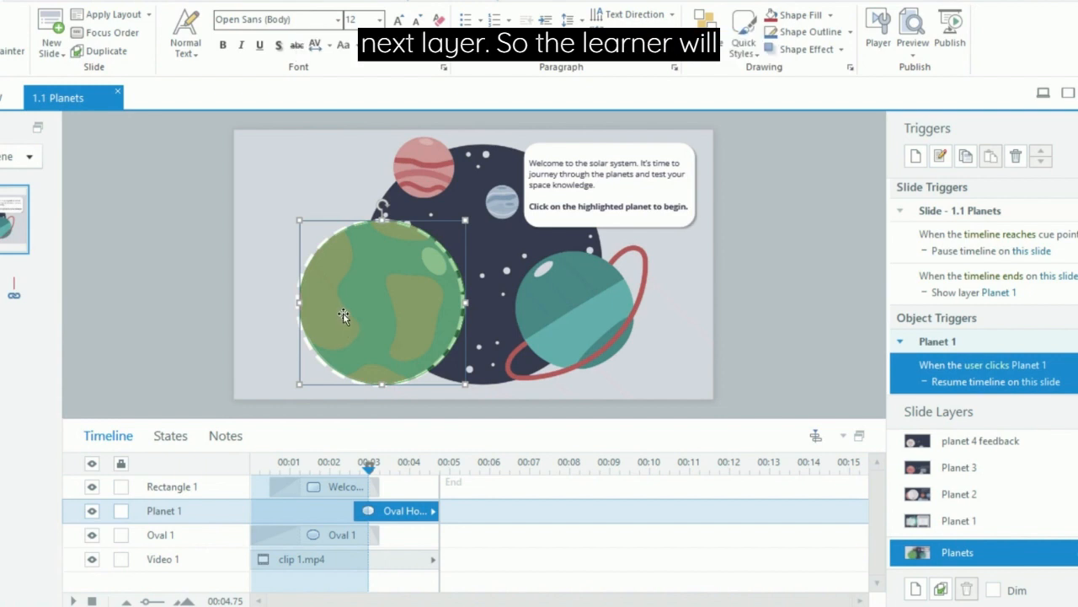
pyautogui.moveTo(365, 342)
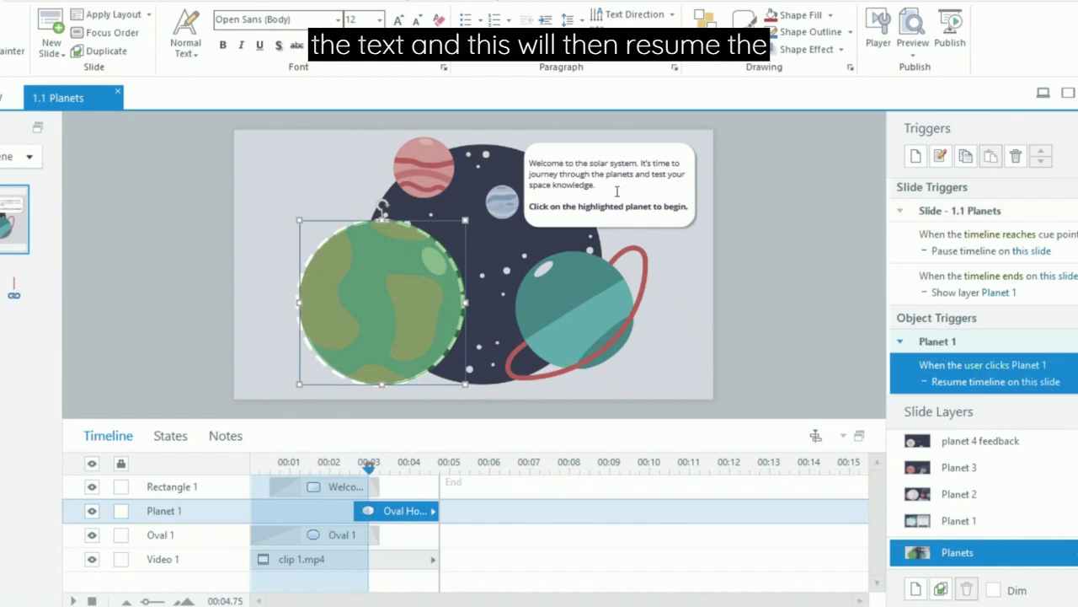
pyautogui.moveTo(435, 461)
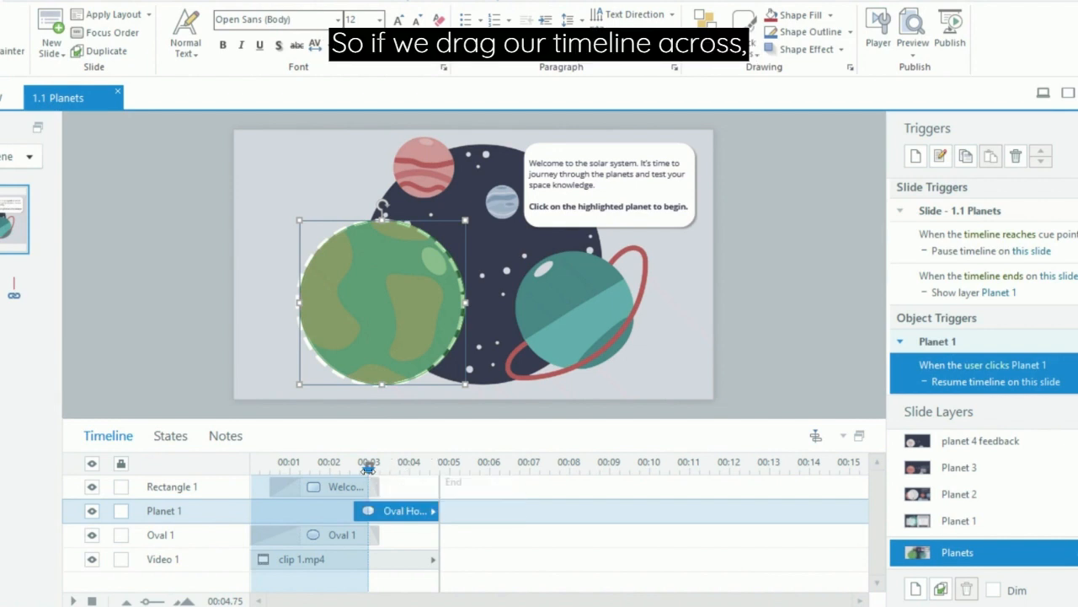
# Scrub the Planets timeline to the End marker to preview clip 1.mp4's close-up
pyautogui.moveTo(369, 465); pyautogui.dragTo(381, 465)
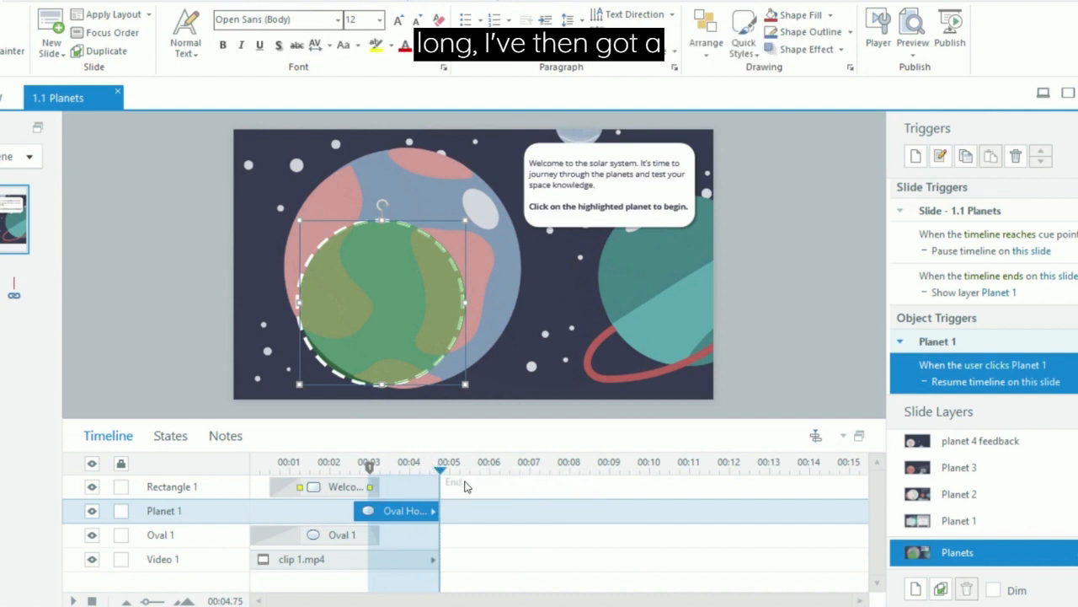
pyautogui.moveTo(711, 307)
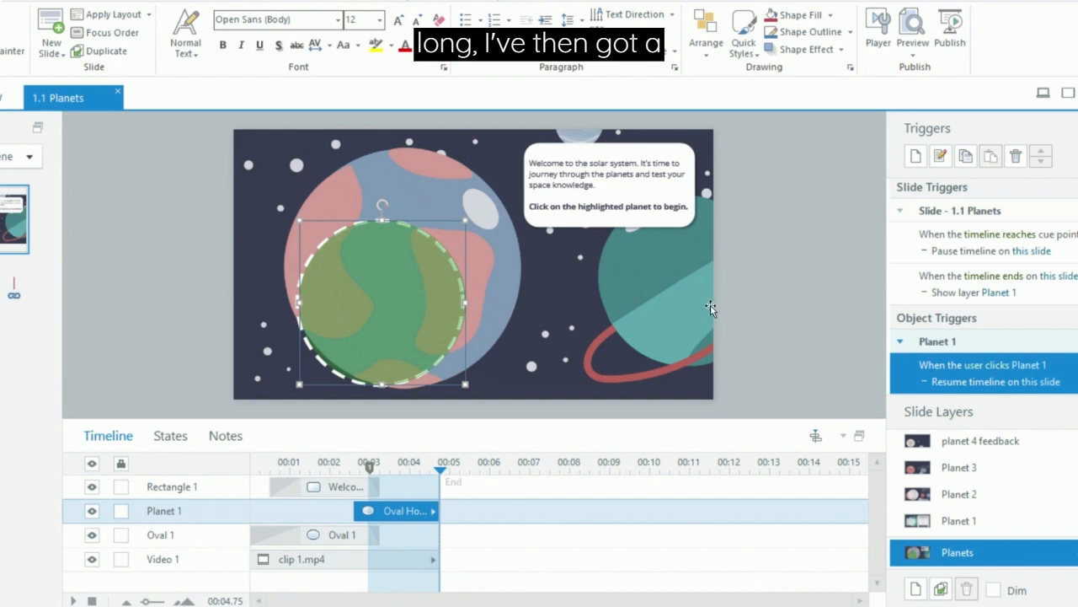
pyautogui.moveTo(705, 316)
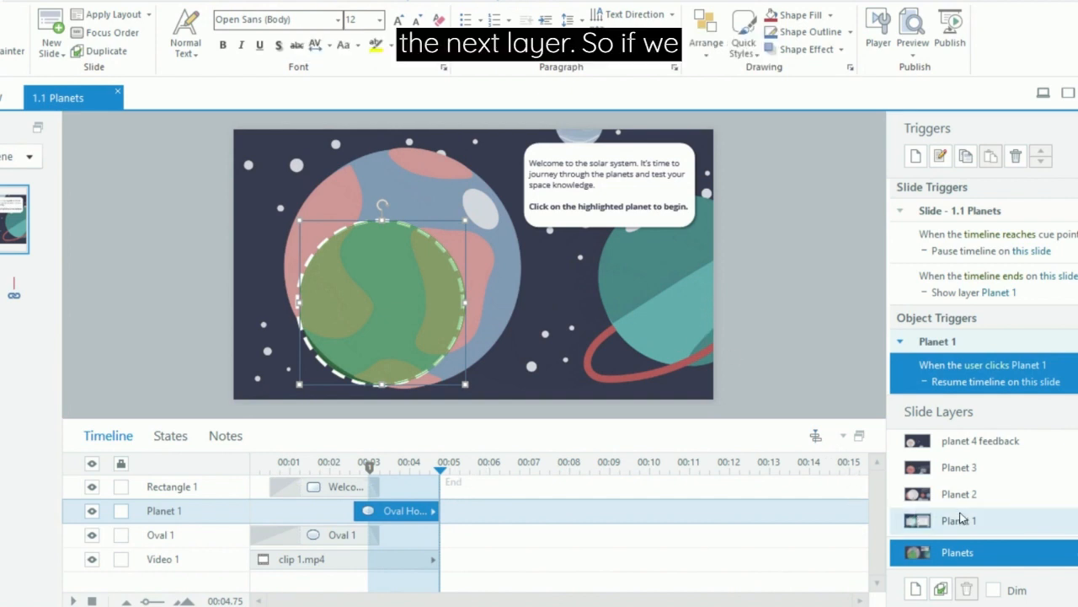
# Open the Planet 1 layer with the universe-age question
pyautogui.click(958, 520)
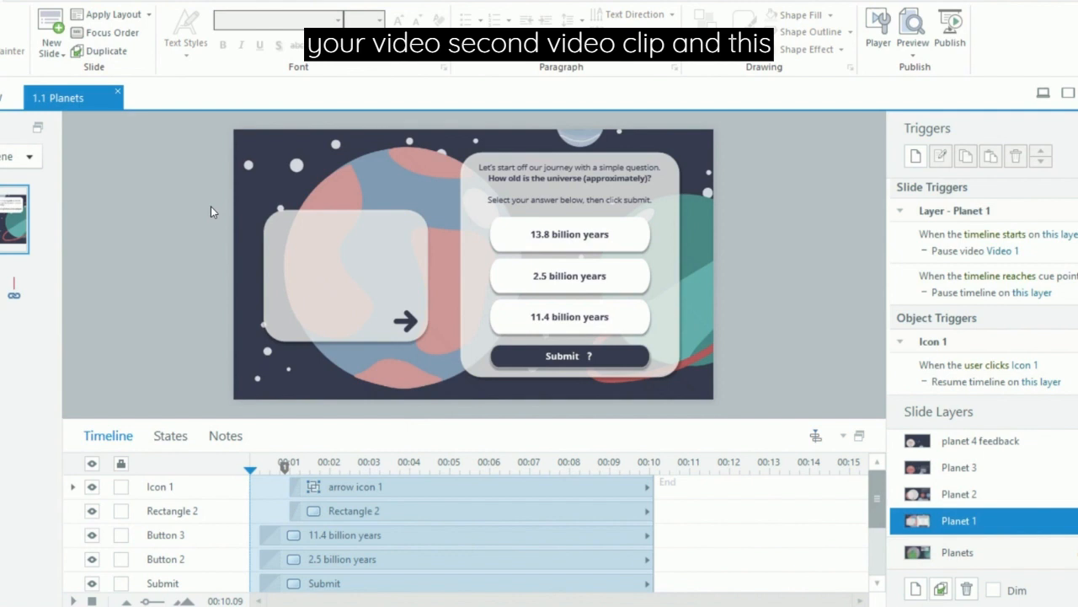
pyautogui.moveTo(354, 157)
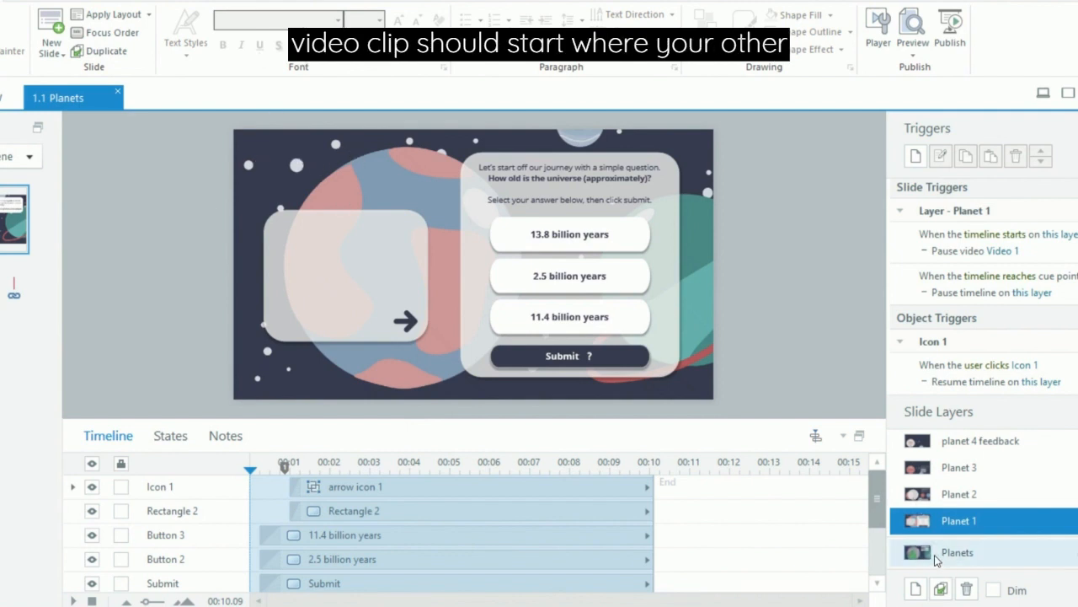
pyautogui.click(956, 552)
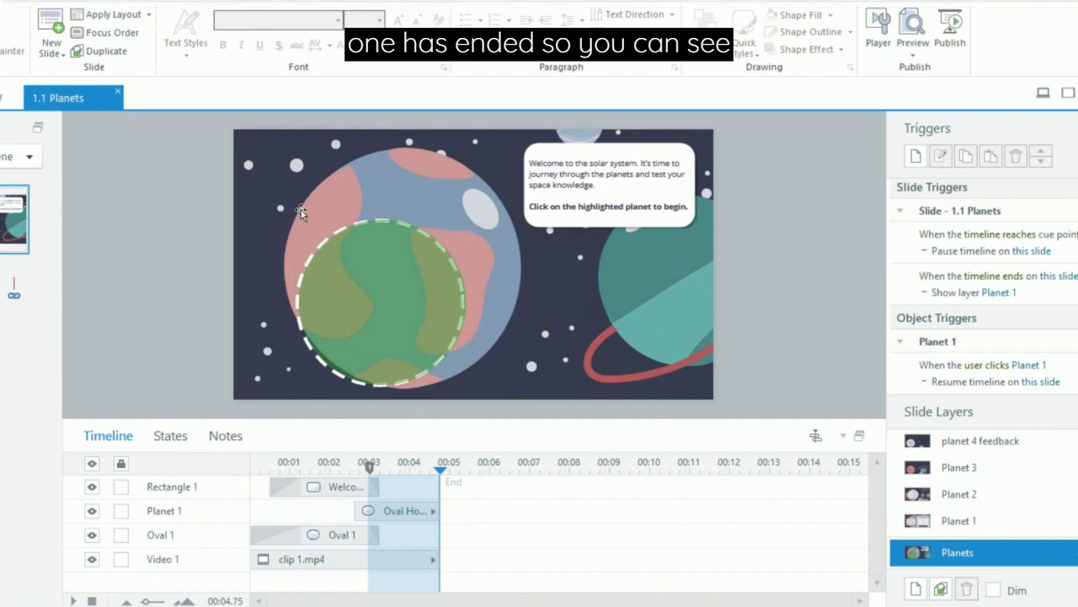
pyautogui.click(958, 521)
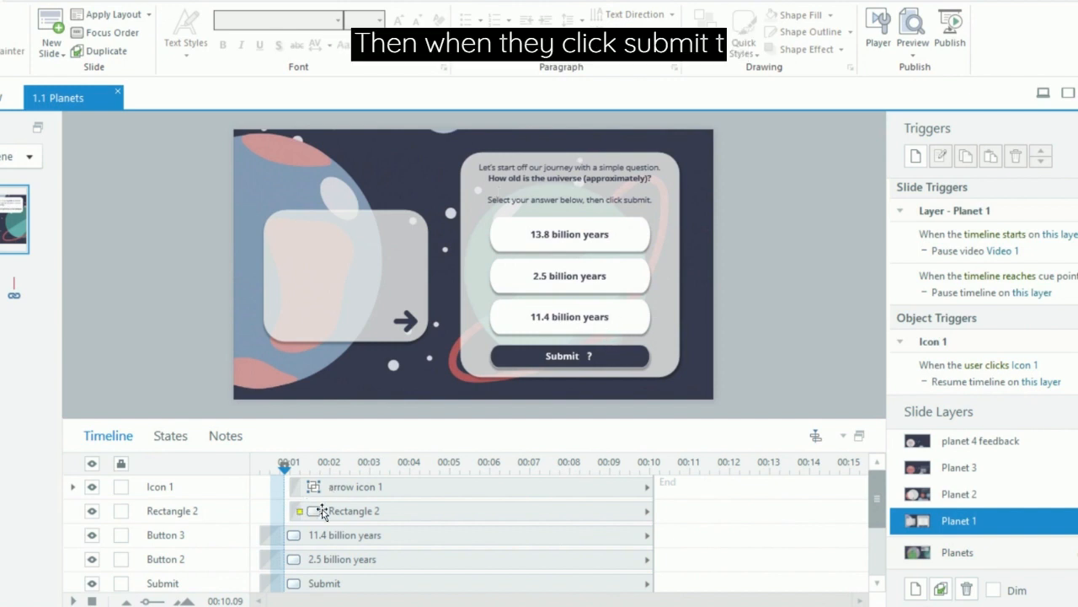
pyautogui.scroll(-3)
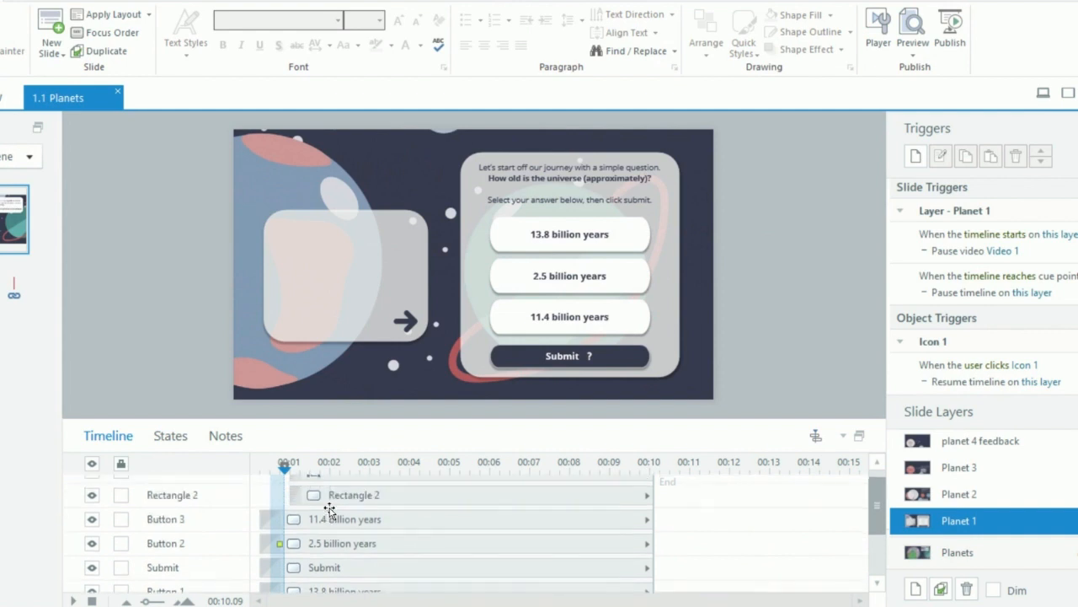
pyautogui.scroll(3)
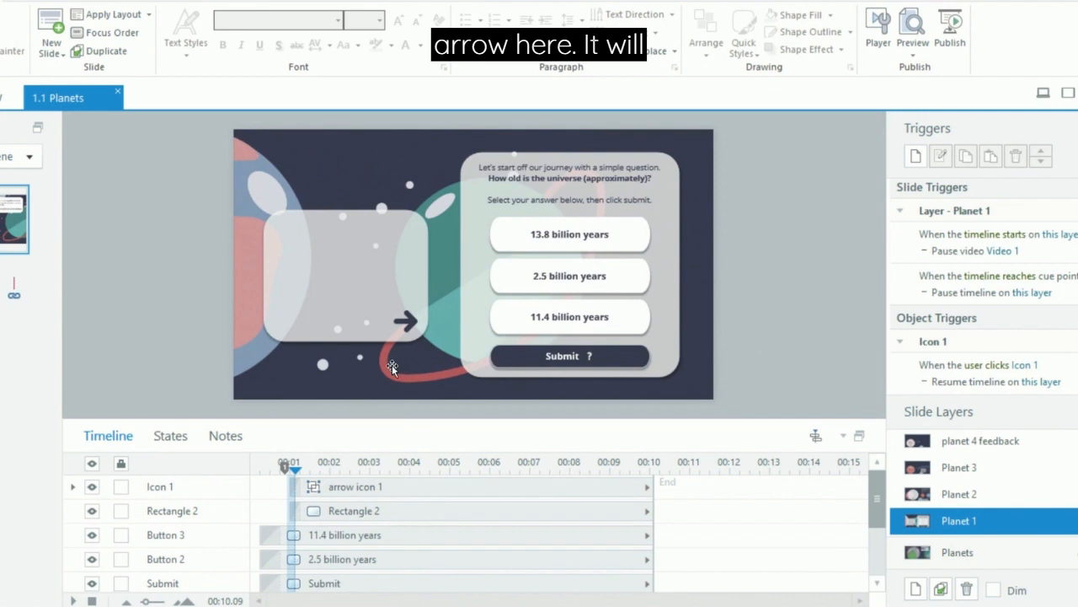
pyautogui.moveTo(424, 405)
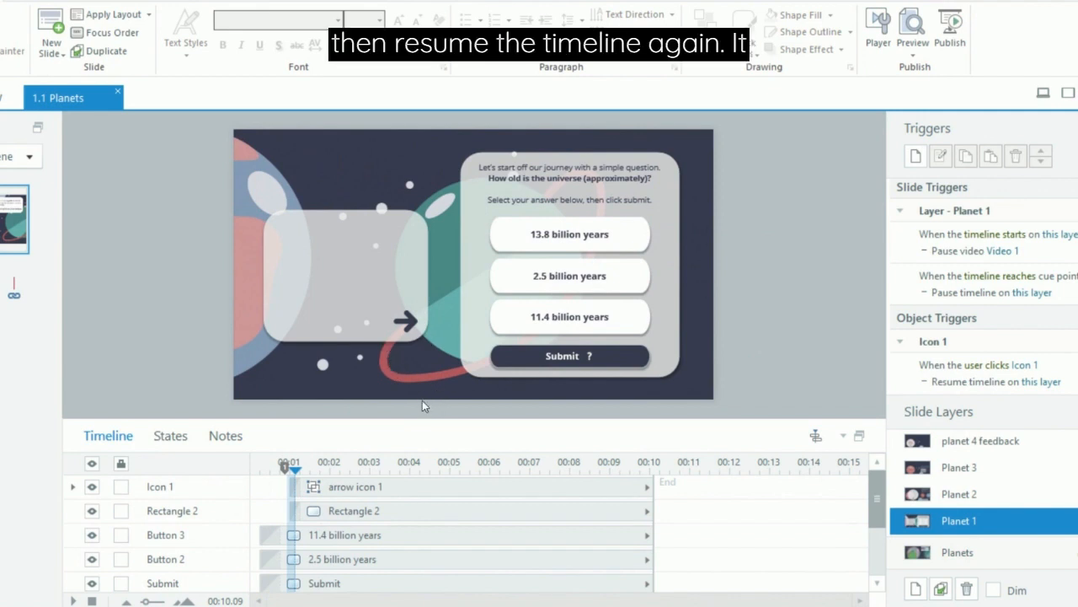
pyautogui.moveTo(420, 412)
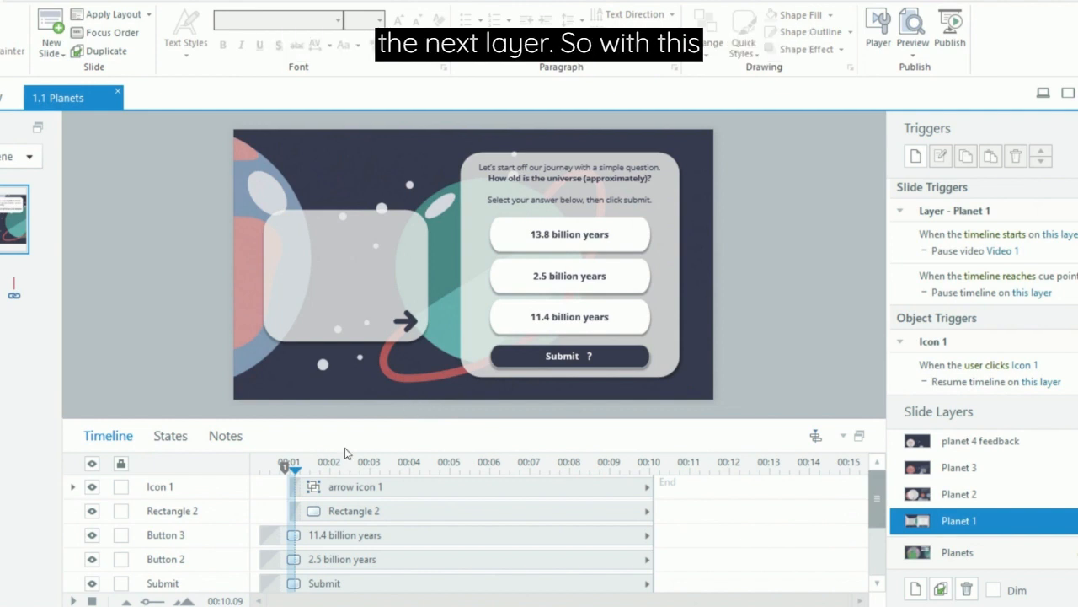
pyautogui.moveTo(325, 190)
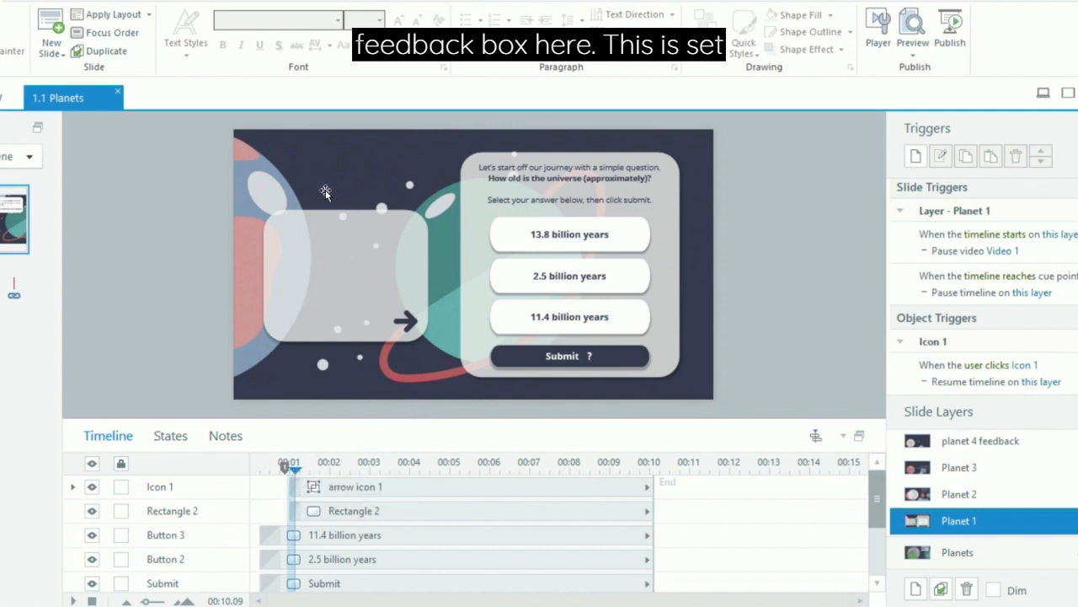
pyautogui.moveTo(270, 239)
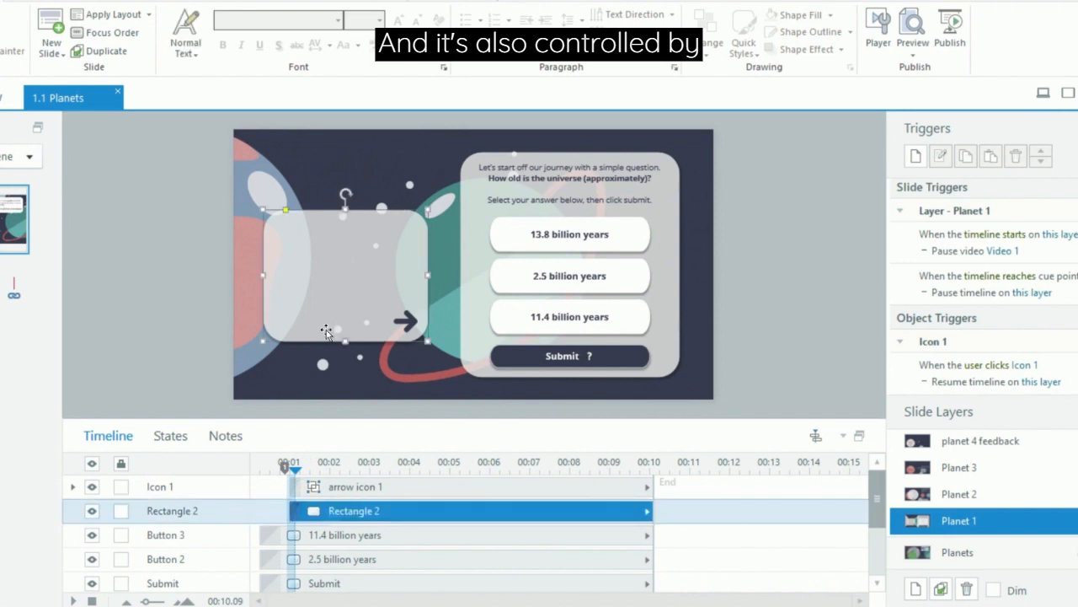
# Switch the Planet 1 layer to the States view
pyautogui.click(171, 435)
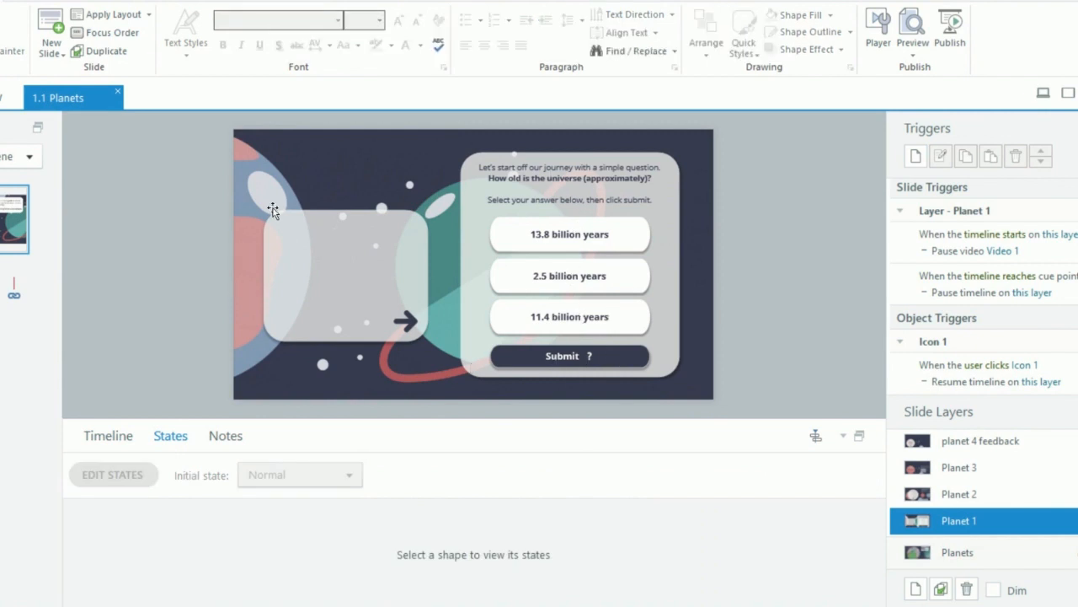
pyautogui.moveTo(353, 399)
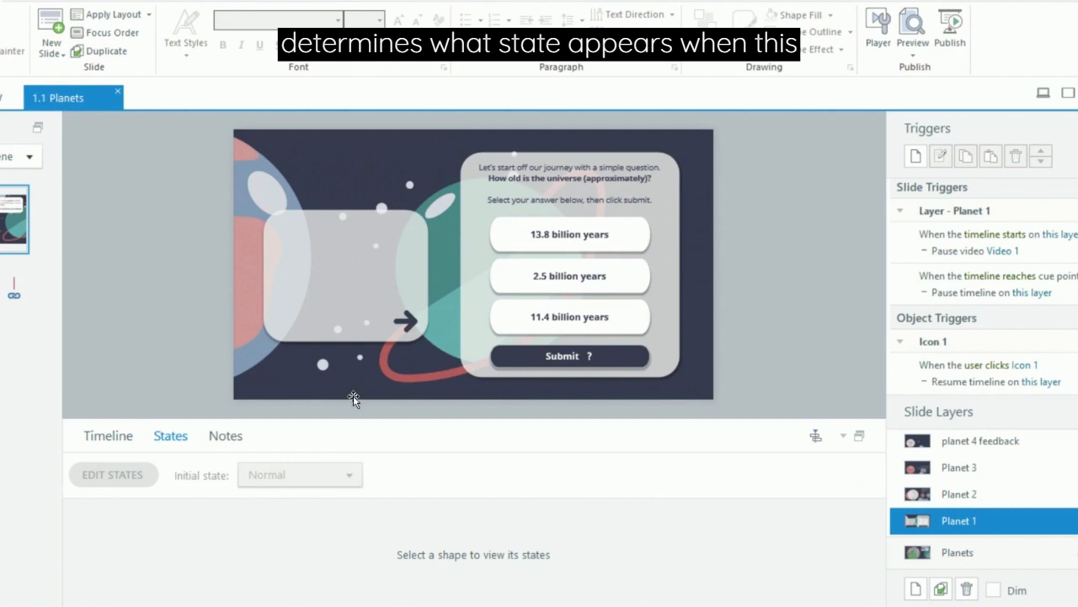
pyautogui.moveTo(154, 302)
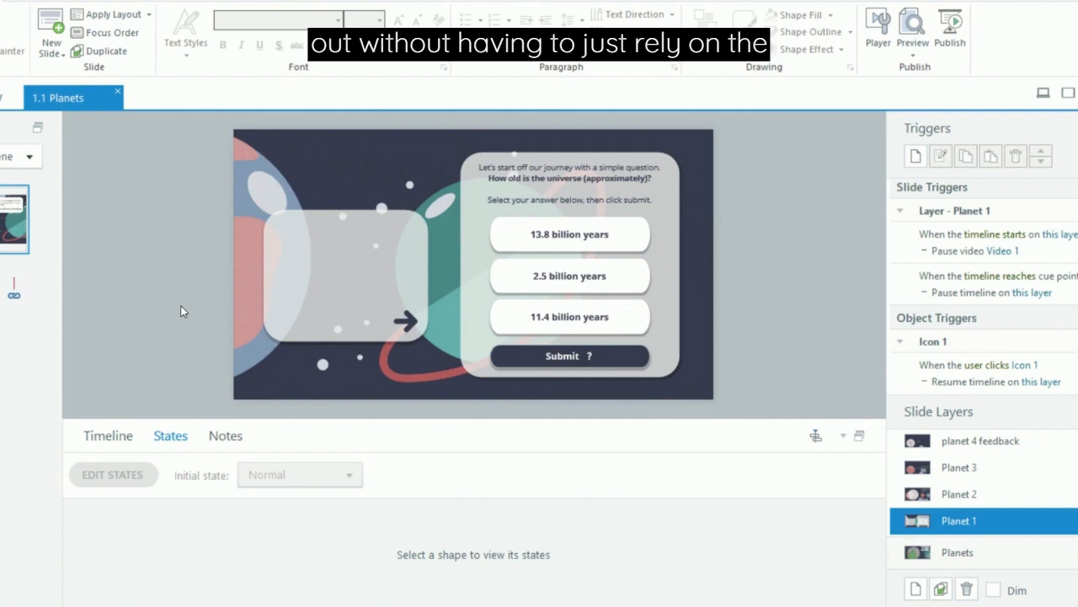
# Switch the Planet 1 layer back to the Timeline view
pyautogui.click(108, 436)
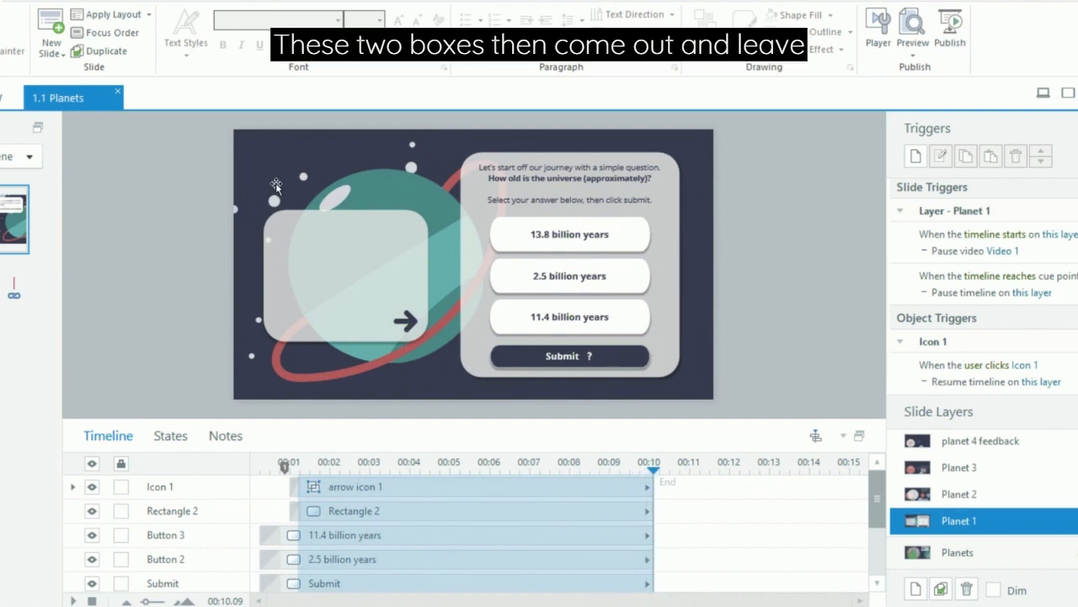
pyautogui.moveTo(348, 291)
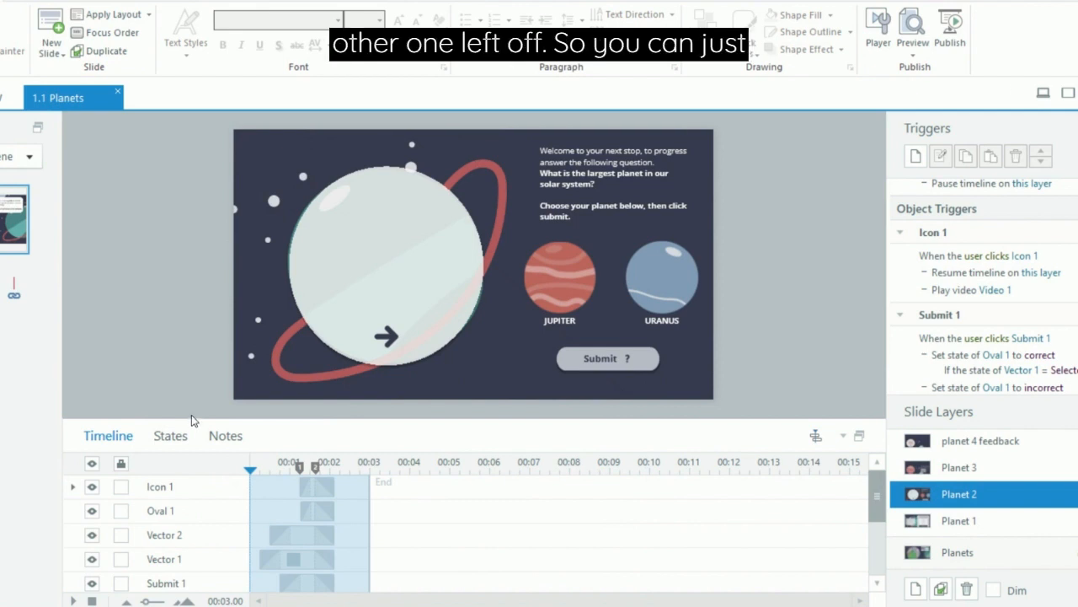
pyautogui.moveTo(1002, 468)
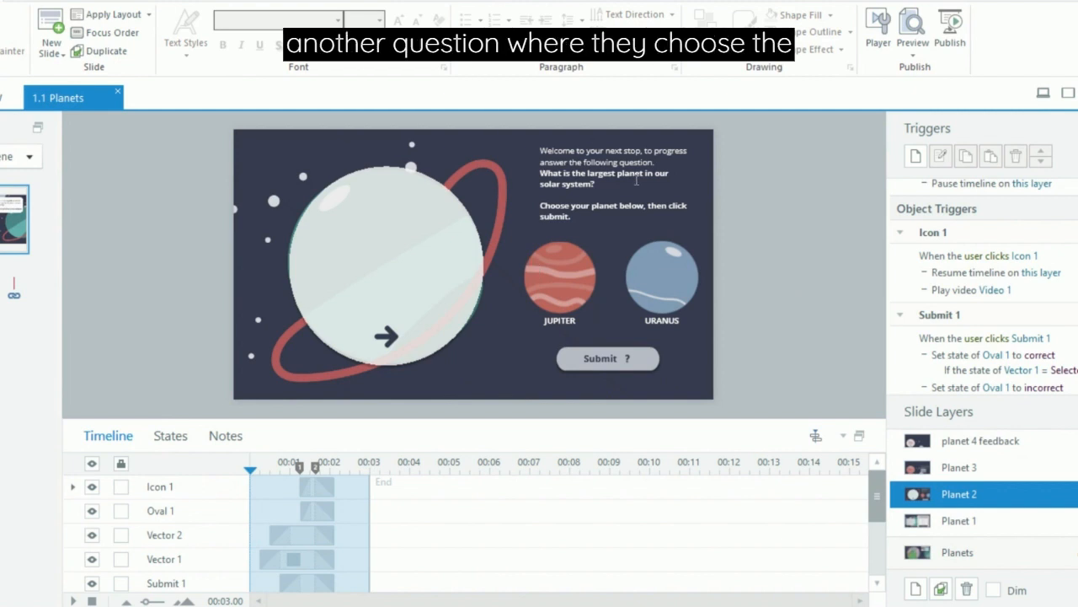
pyautogui.moveTo(560, 289)
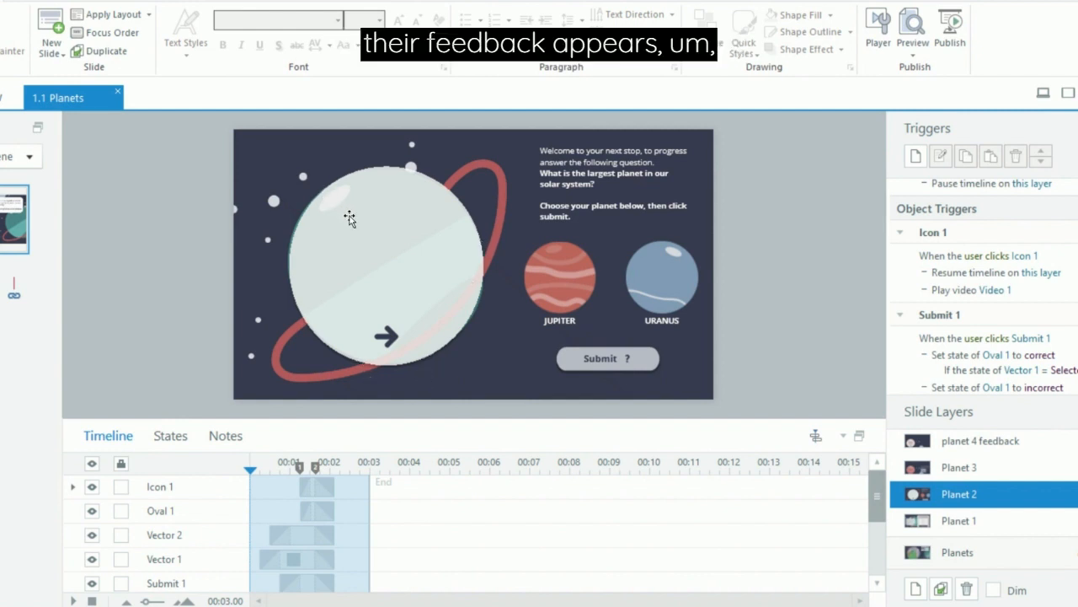
pyautogui.moveTo(360, 225)
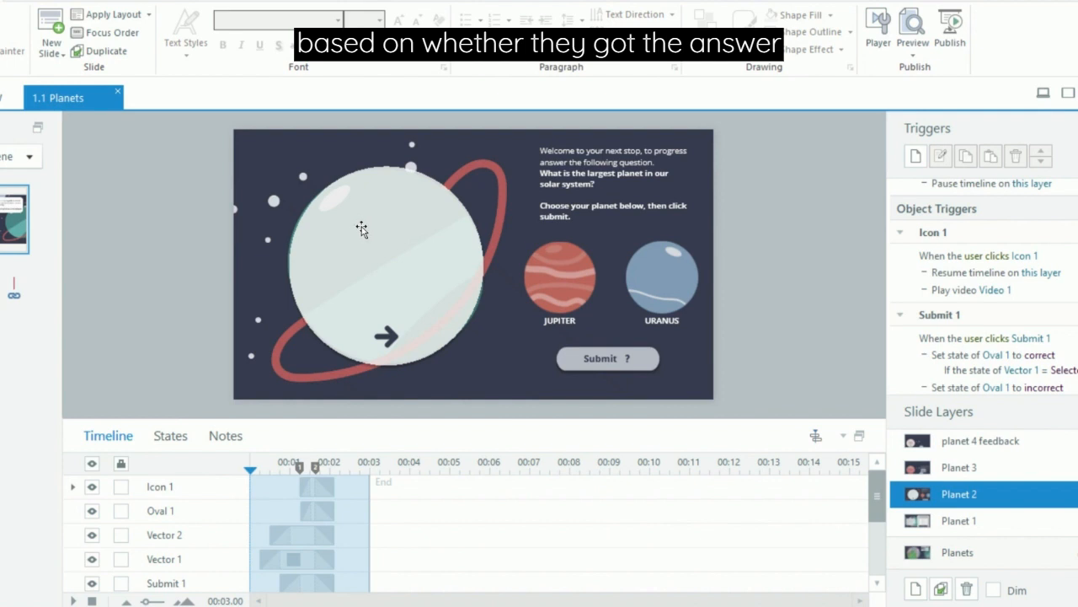
pyautogui.moveTo(373, 344)
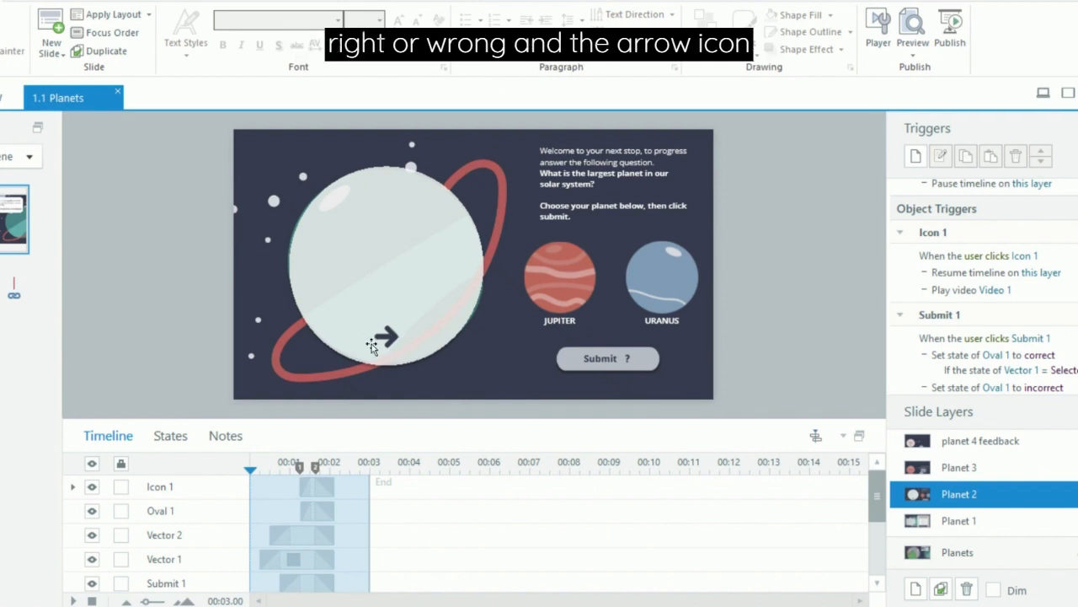
pyautogui.moveTo(394, 350)
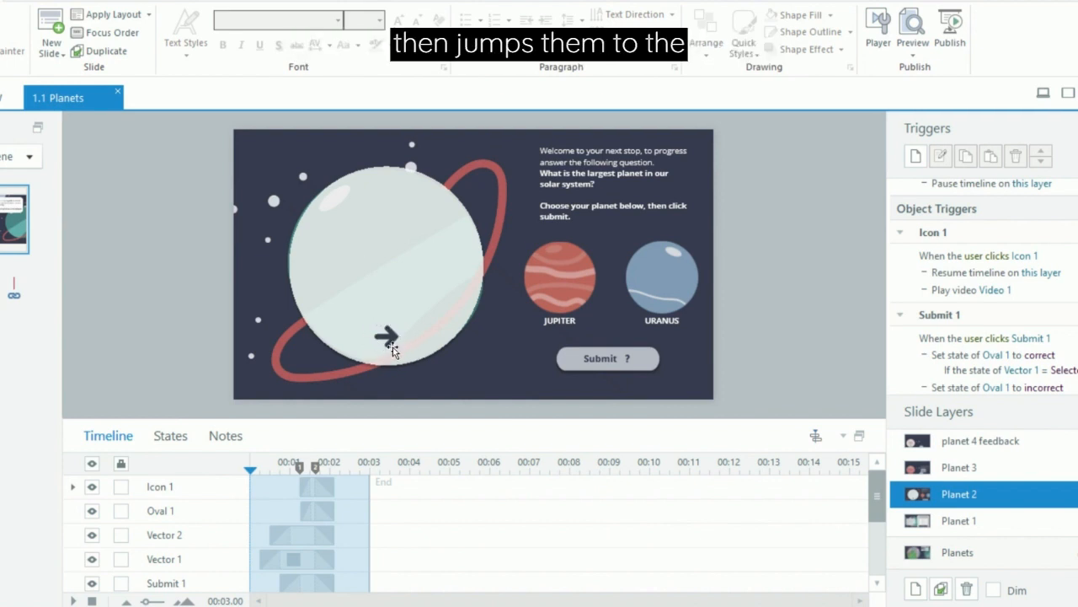
pyautogui.moveTo(384, 335)
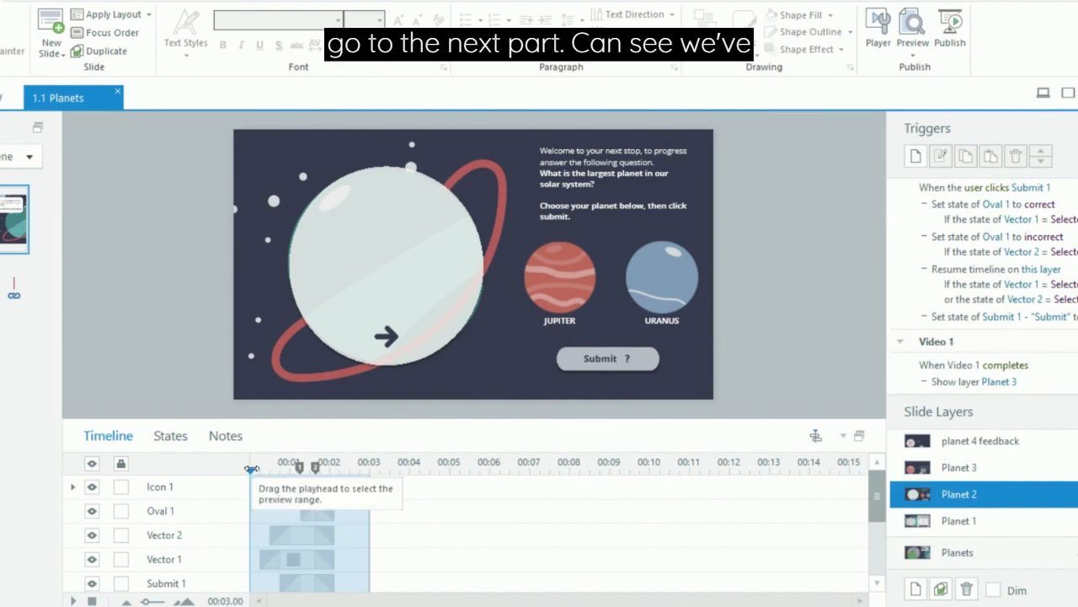
# Scrub the Planet 2 clip from its start past both cue points toward its end
pyautogui.moveTo(251, 467); pyautogui.dragTo(293, 467)
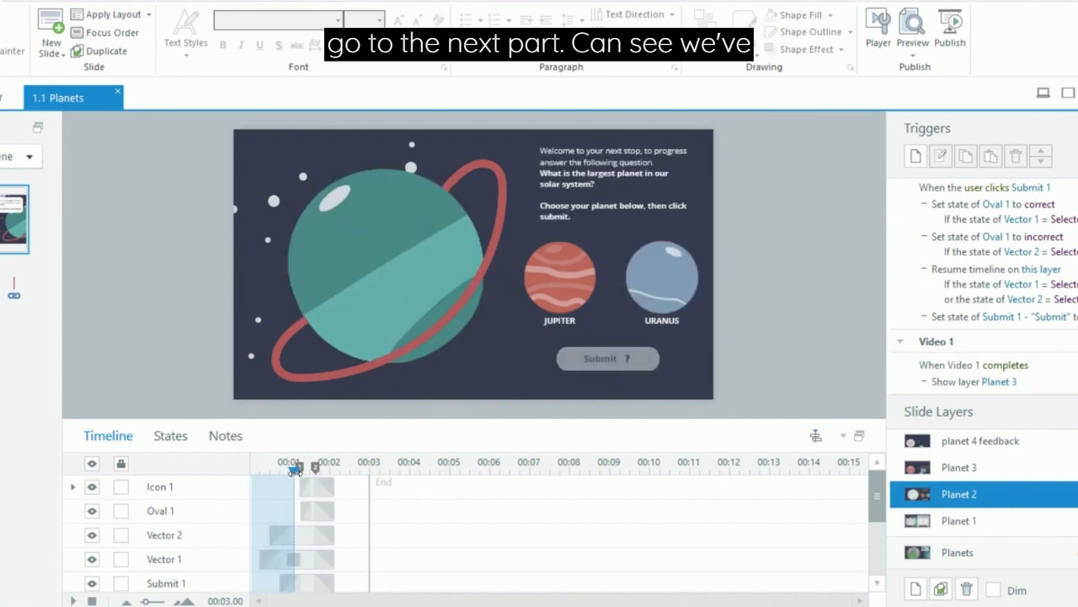
pyautogui.moveTo(289, 463); pyautogui.dragTo(311, 464)
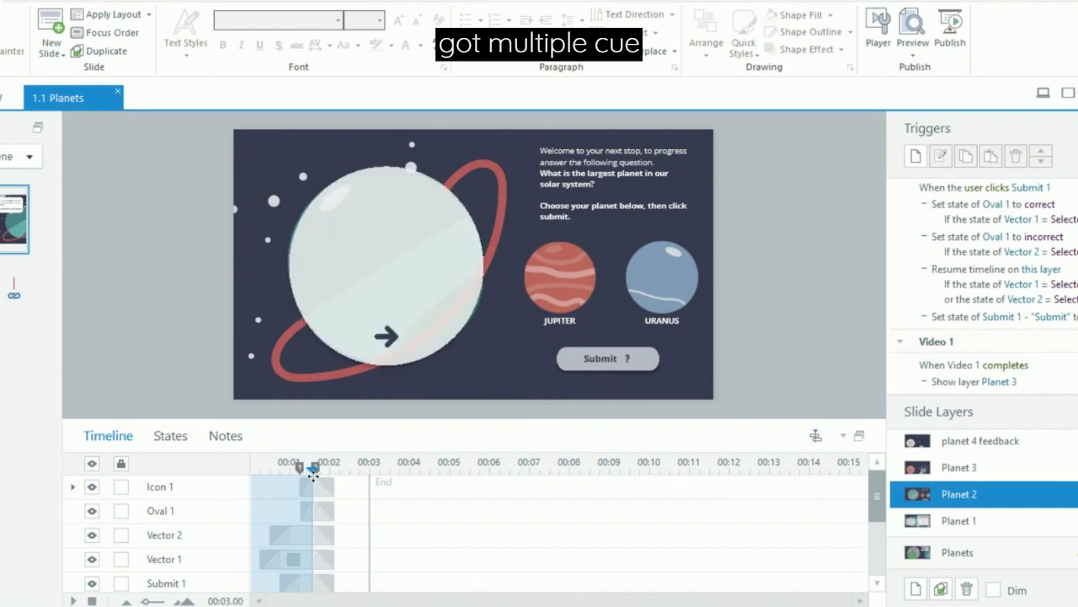
pyautogui.moveTo(310, 469); pyautogui.dragTo(336, 470)
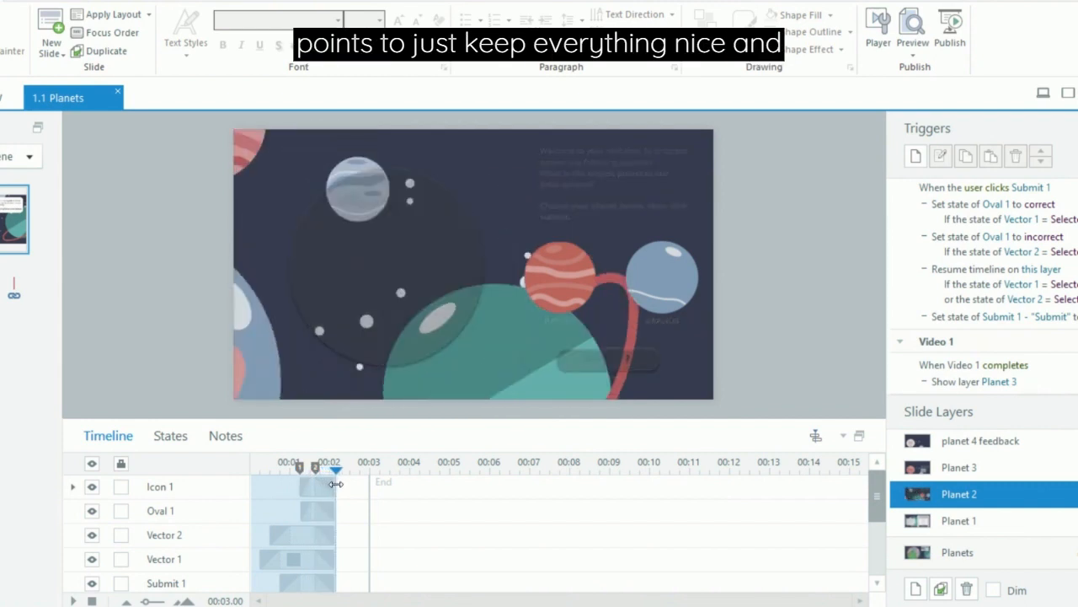
pyautogui.moveTo(335, 470); pyautogui.dragTo(369, 470)
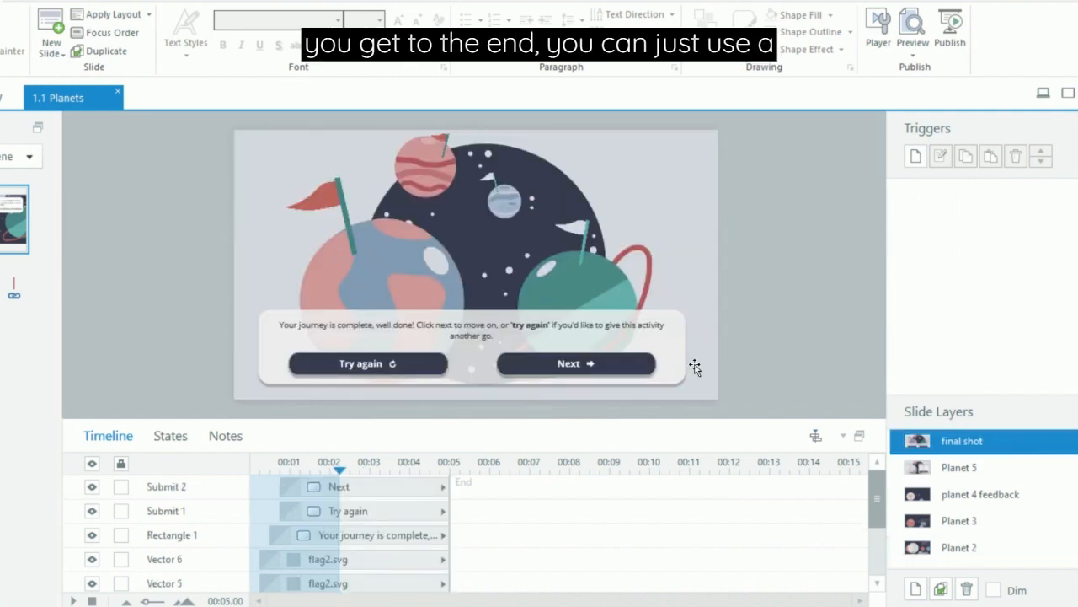
pyautogui.moveTo(230, 303)
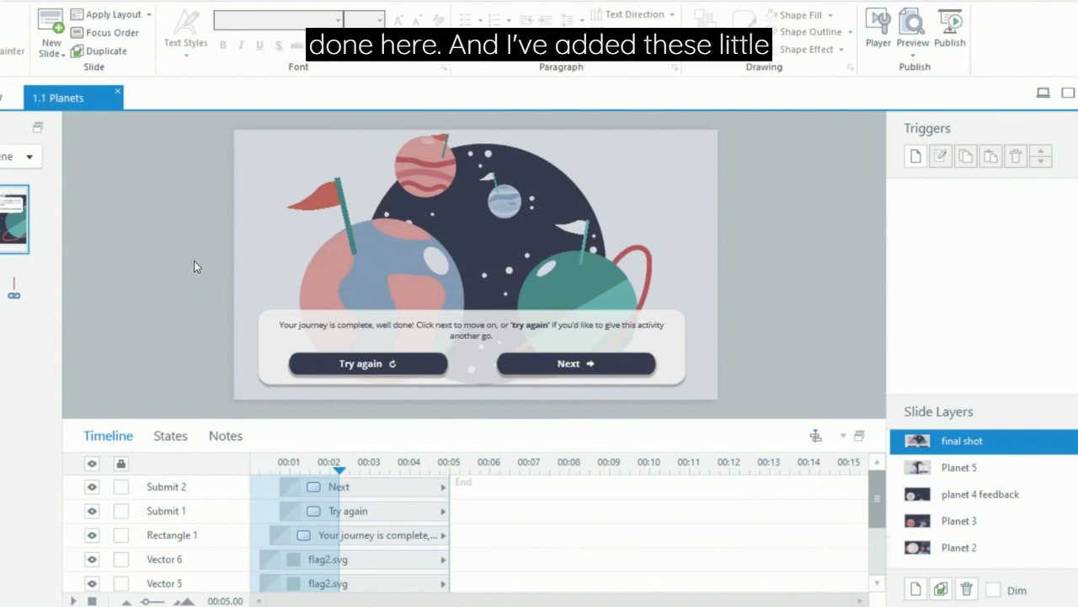
pyautogui.moveTo(527, 255)
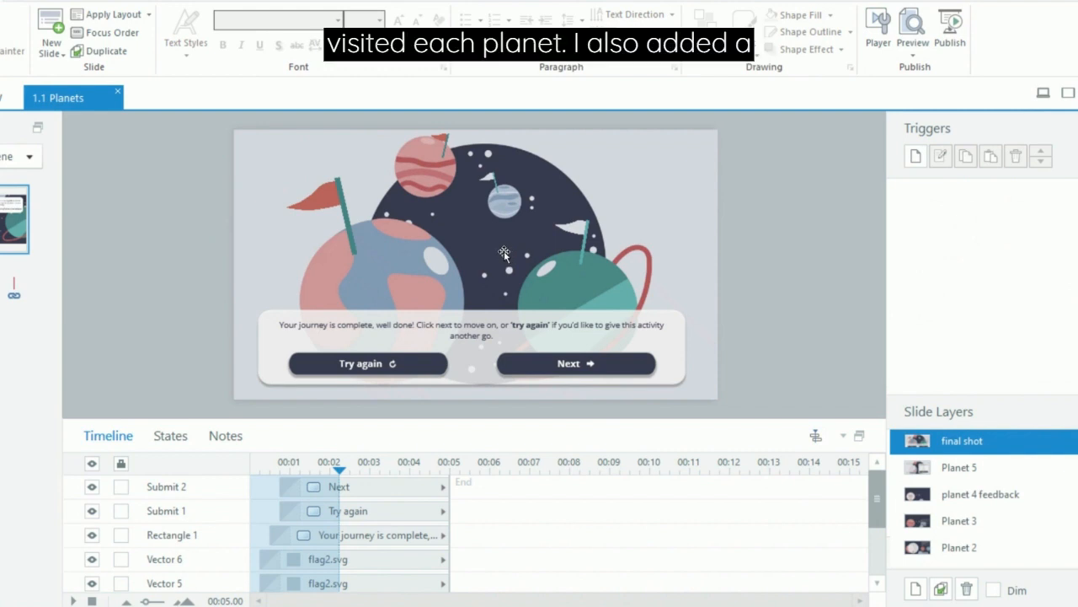
pyautogui.moveTo(382, 322)
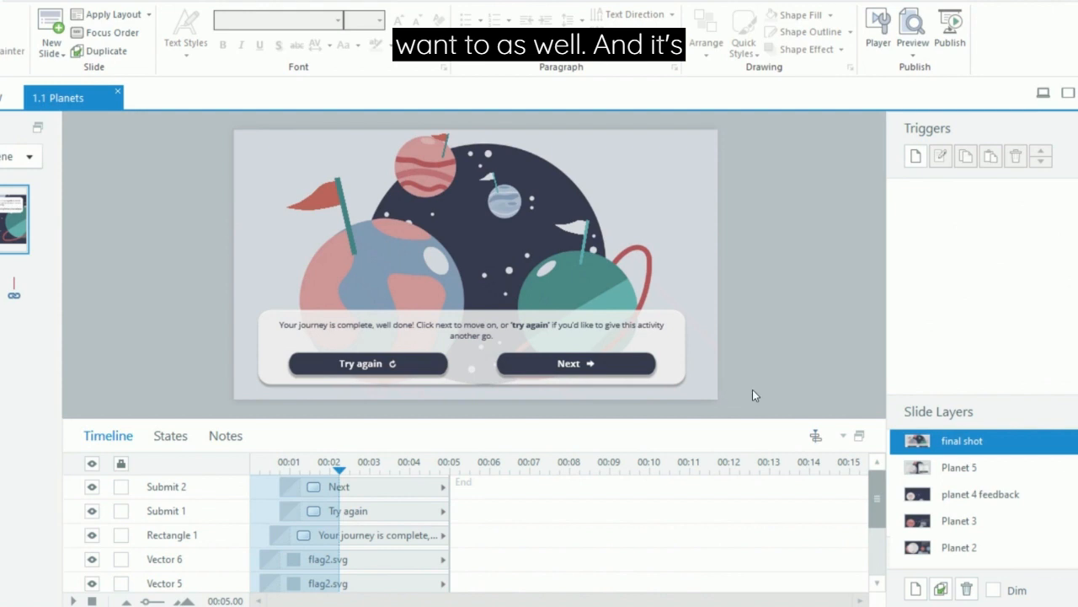
pyautogui.moveTo(962, 467)
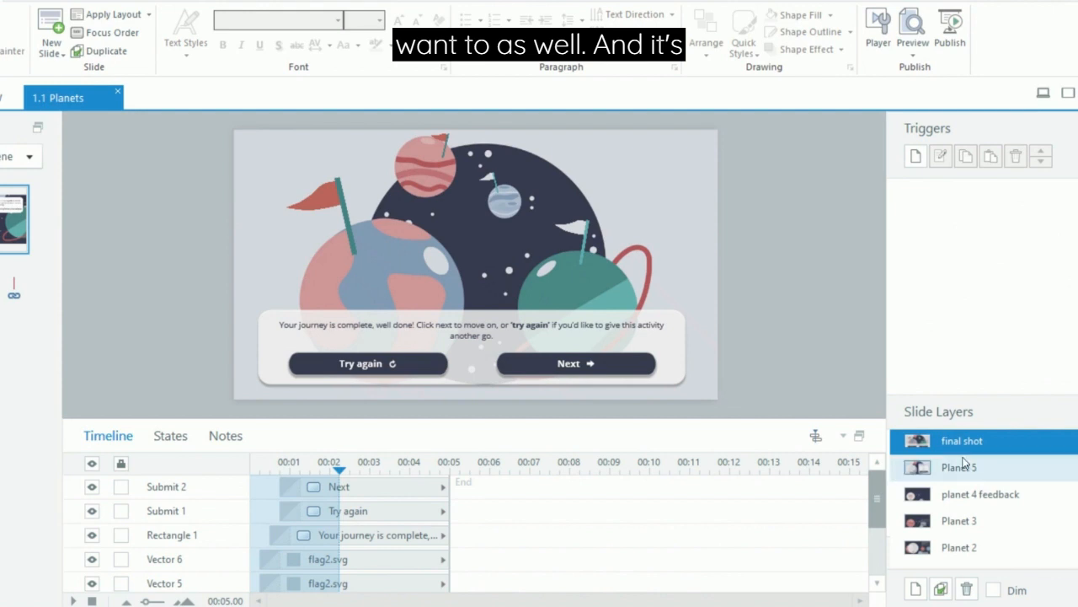